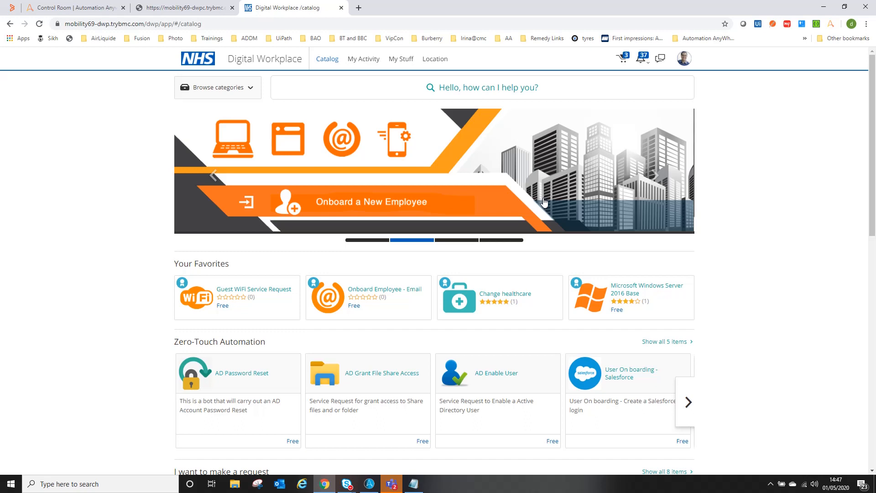
mouse_move(542, 218)
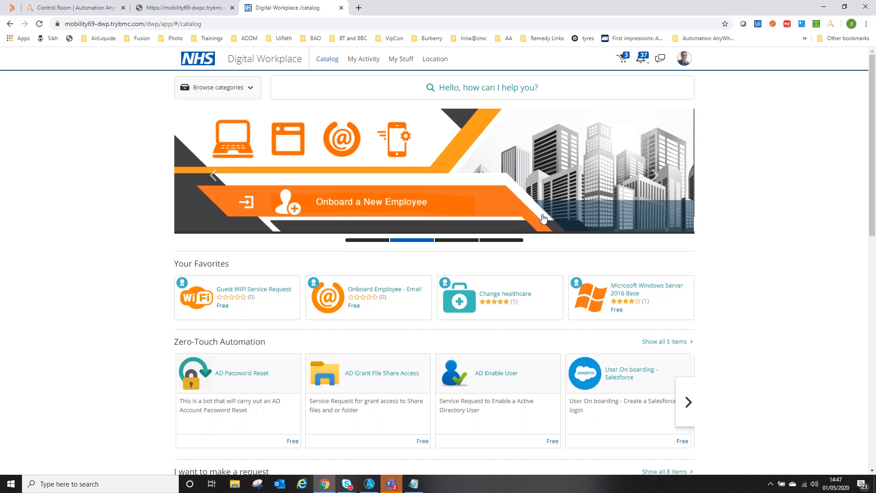
mouse_move(290, 352)
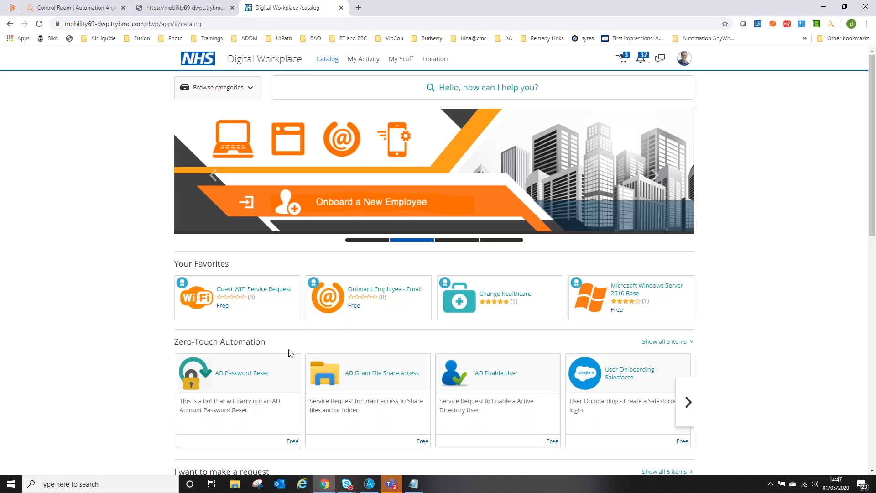
mouse_move(282, 342)
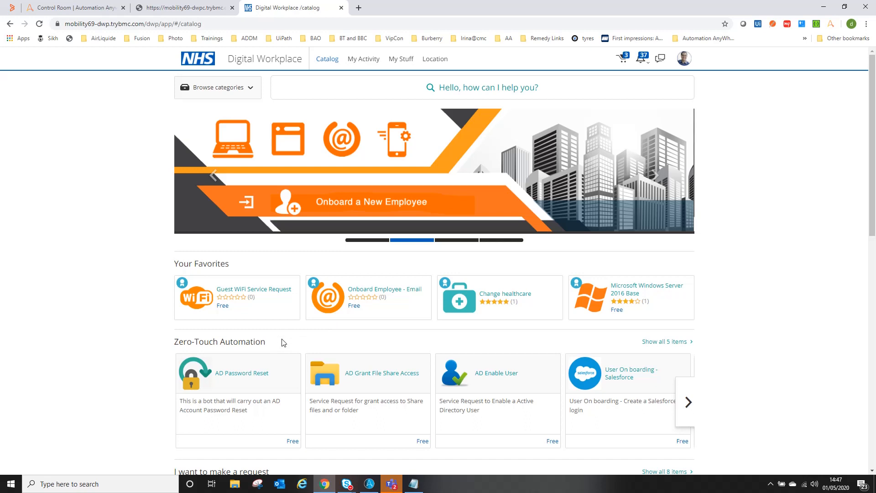
mouse_move(200, 379)
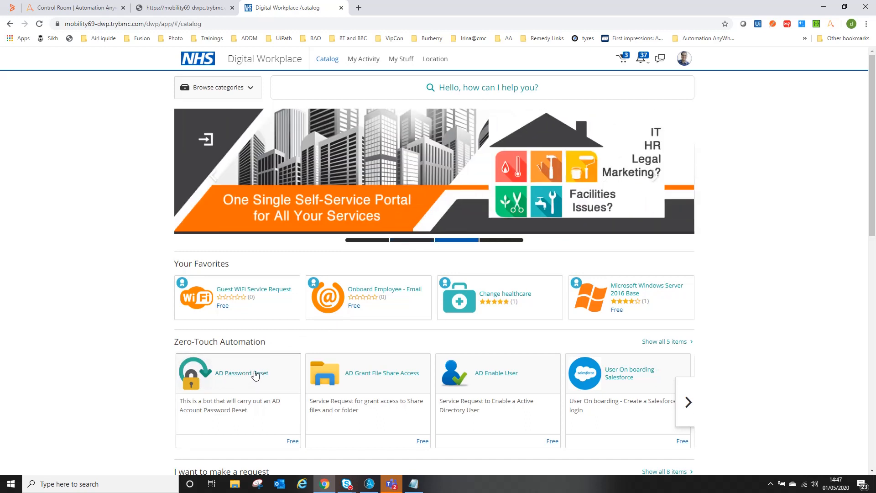
mouse_move(389, 382)
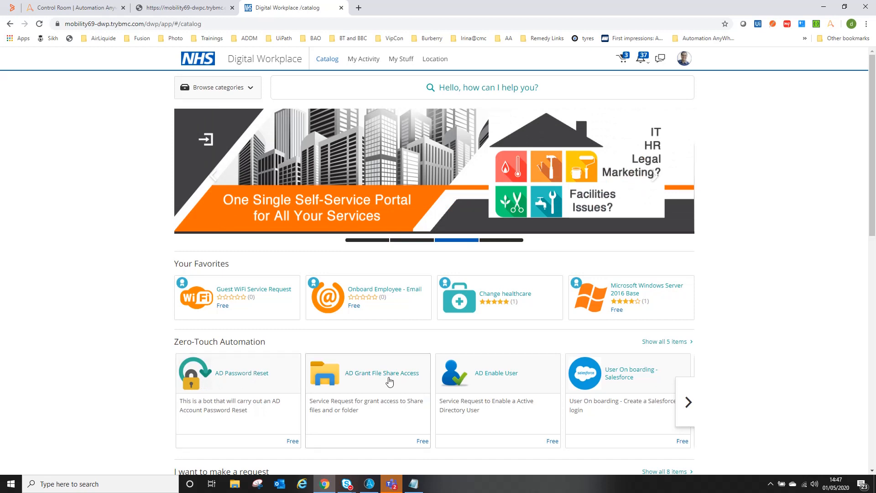
mouse_move(522, 389)
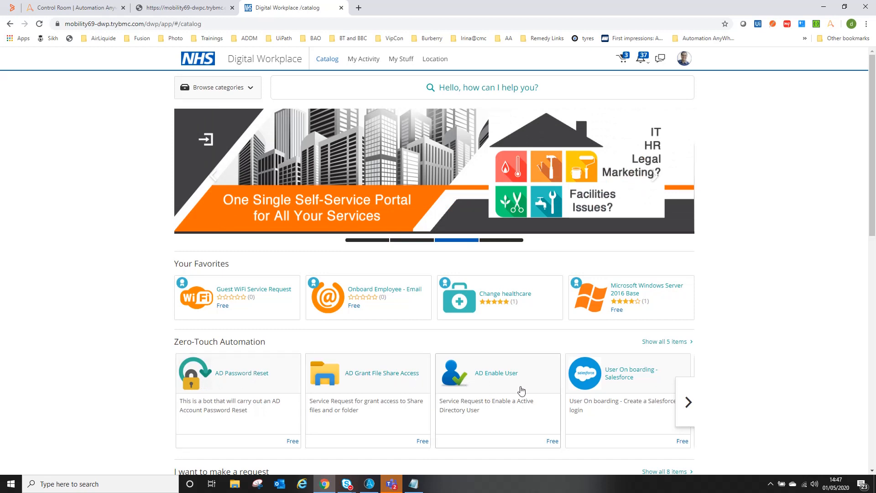
mouse_move(512, 382)
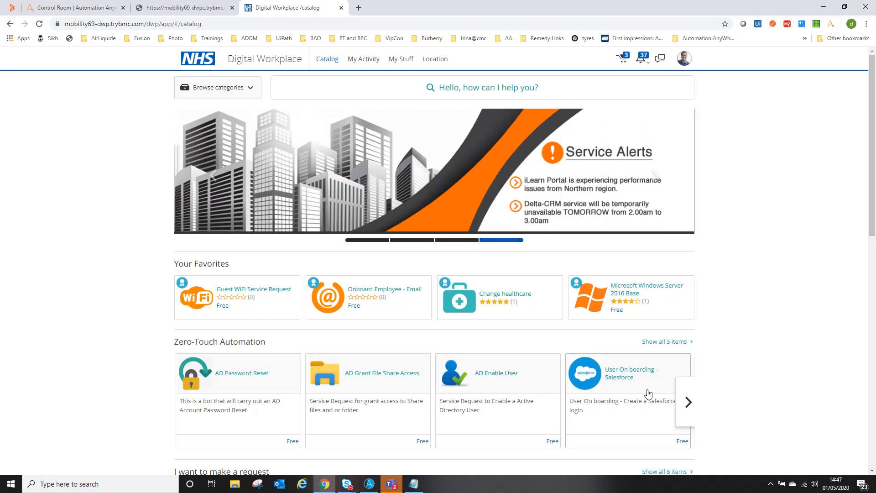
mouse_move(637, 387)
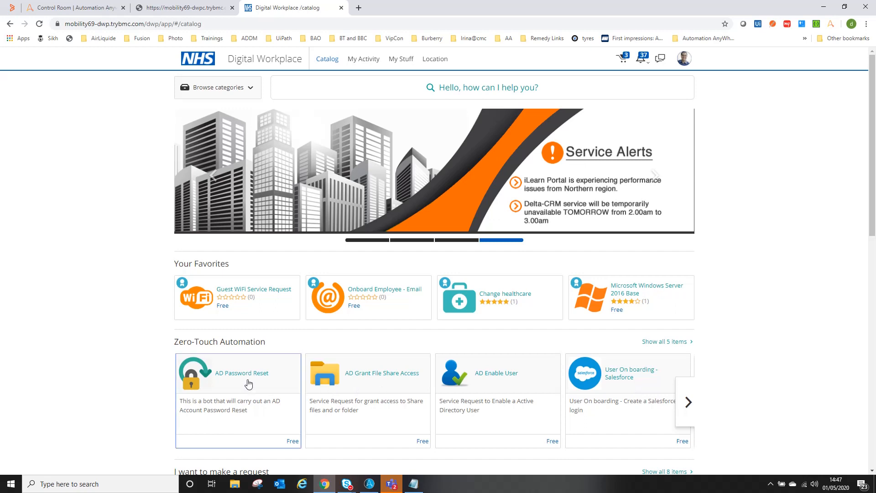
Start an AD Password Reset request with Login ID aryan
click(238, 372)
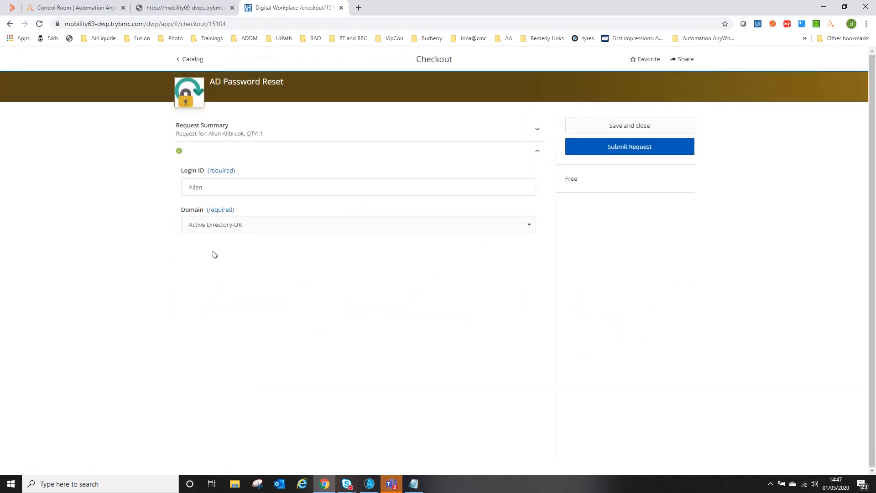
click(358, 187)
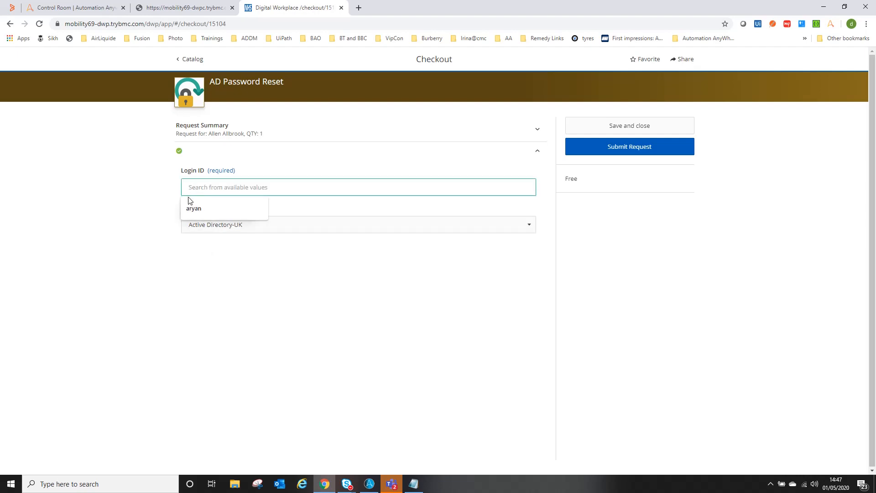
text(aryan)
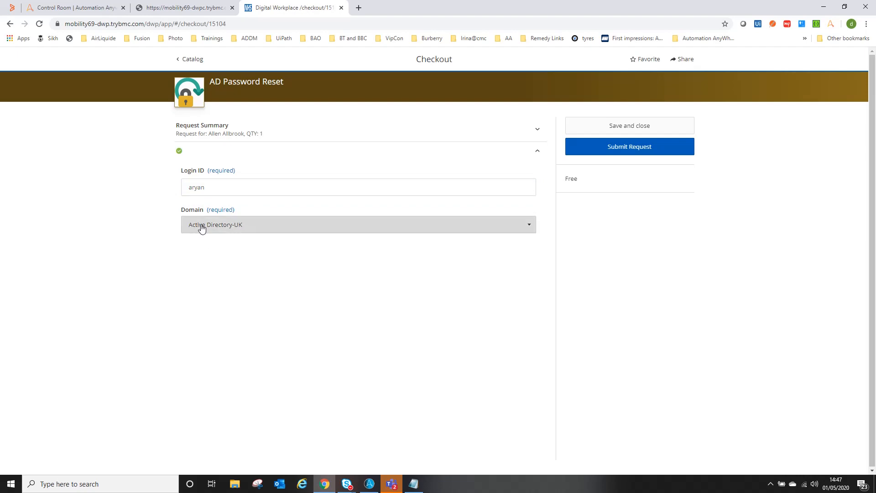
mouse_move(203, 232)
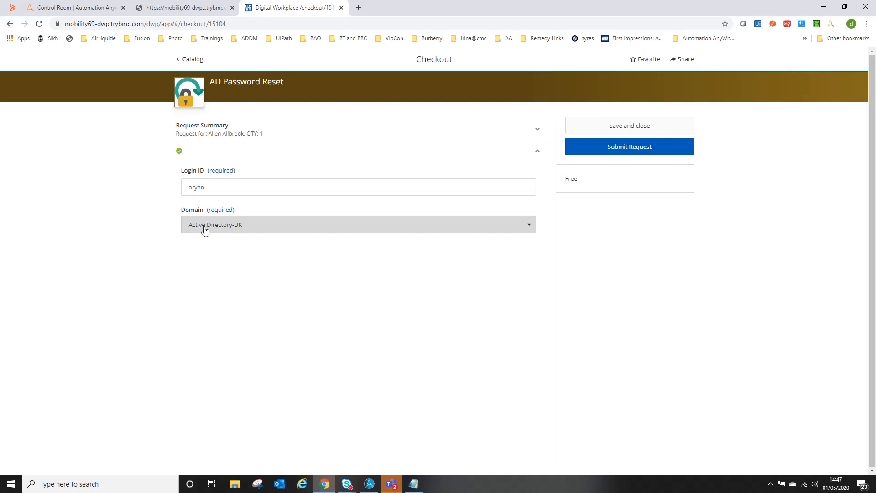
Choose the Active Directory-UK domain and submit the password reset request
click(357, 224)
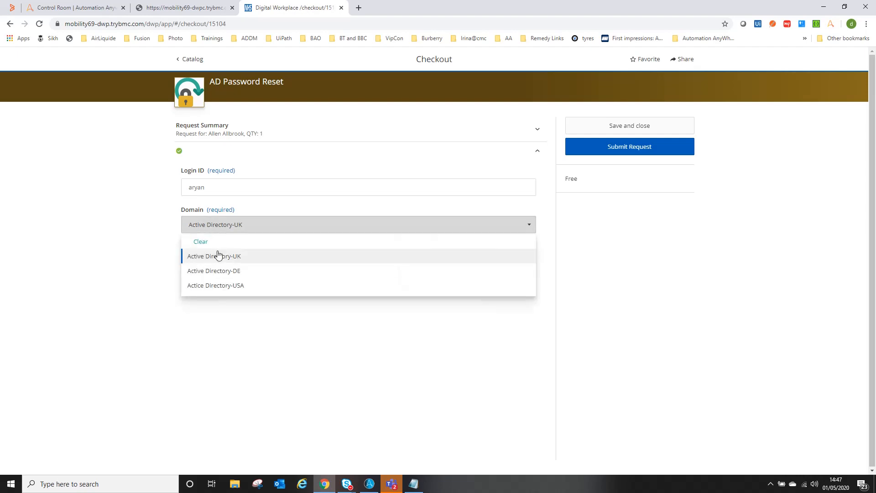
mouse_move(206, 259)
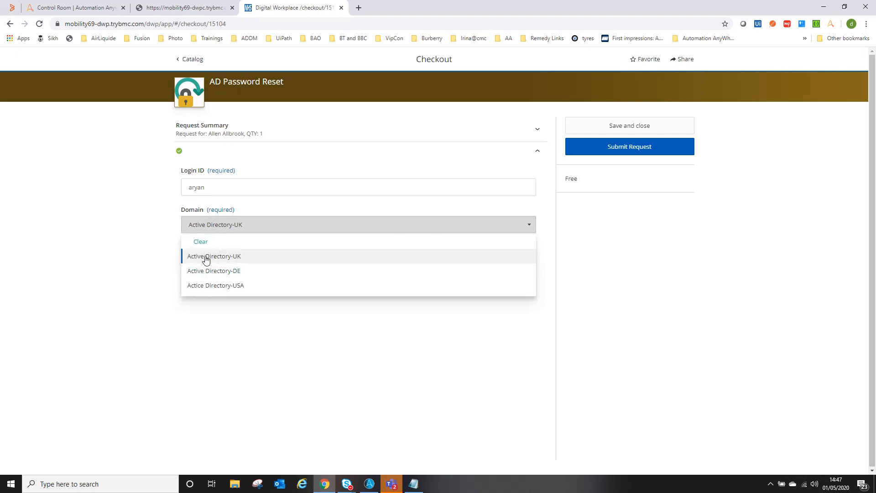
click(214, 256)
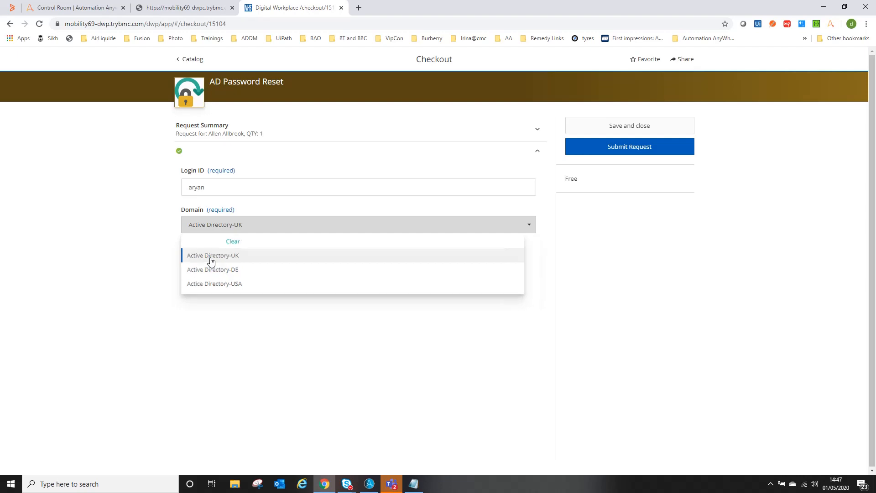
click(213, 255)
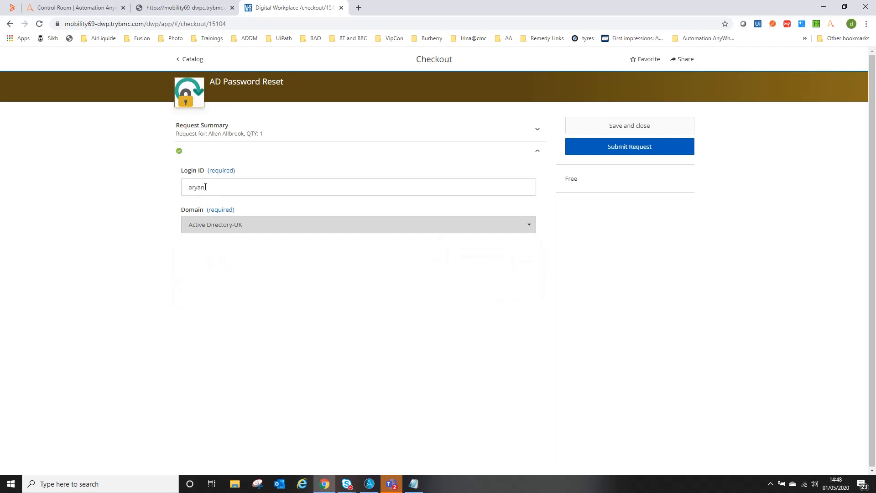
mouse_move(226, 224)
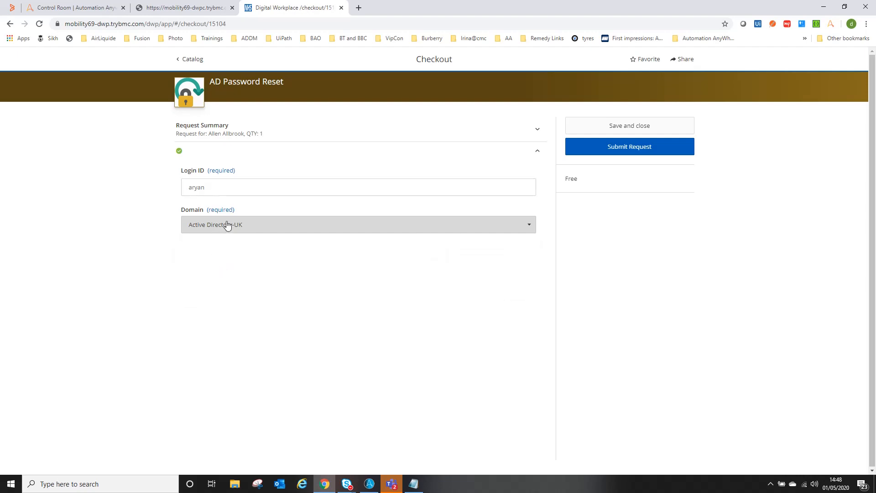
click(629, 146)
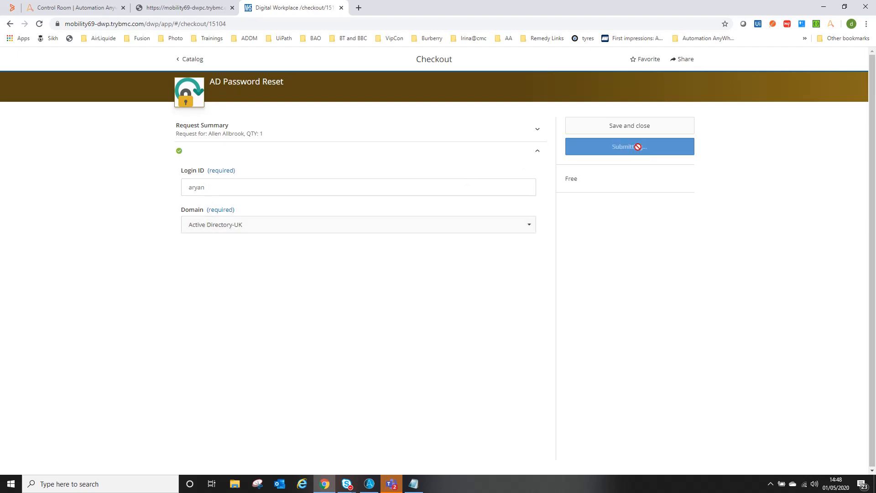
click(629, 146)
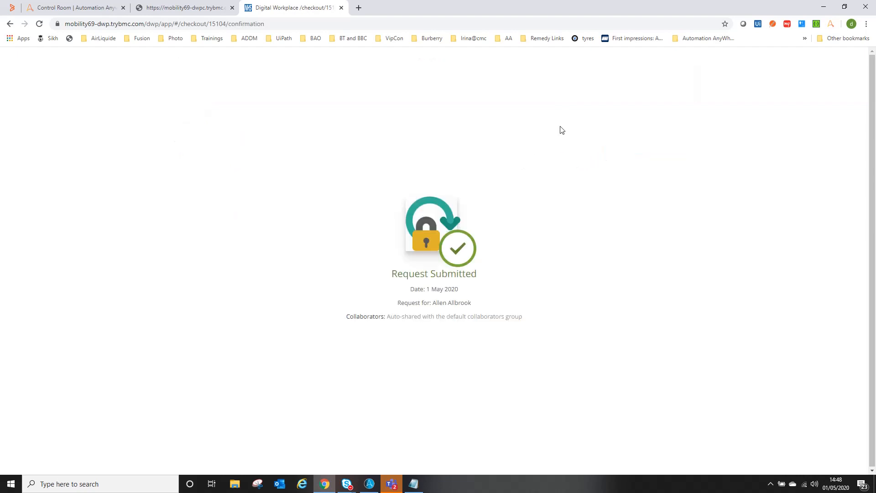
Review My Activity, then return to the Zero-Touch Automation service catalog
click(363, 58)
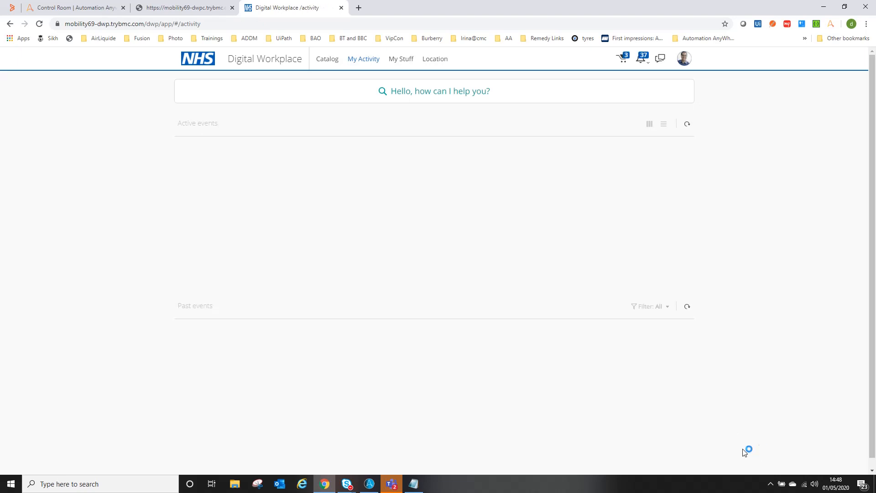
mouse_move(751, 465)
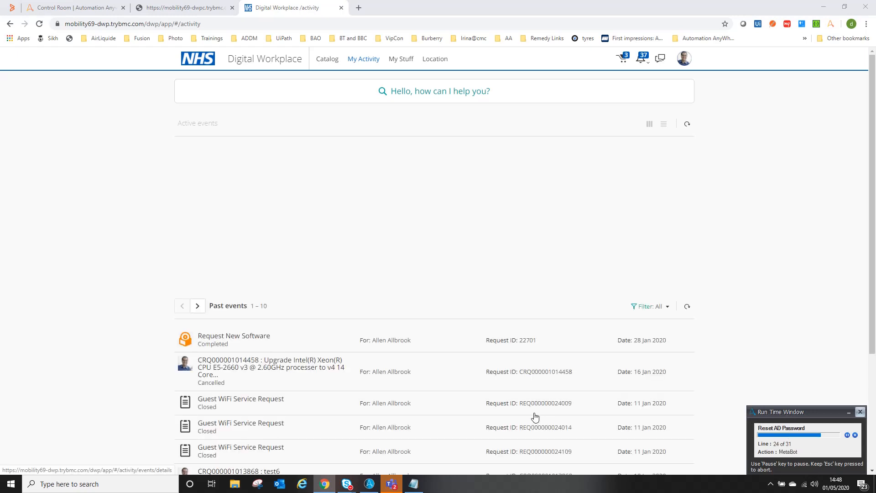
mouse_move(532, 411)
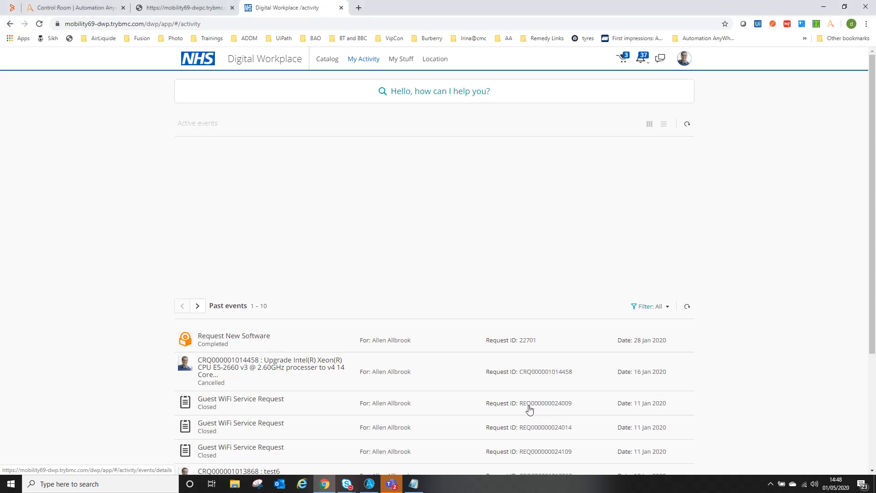
mouse_move(253, 175)
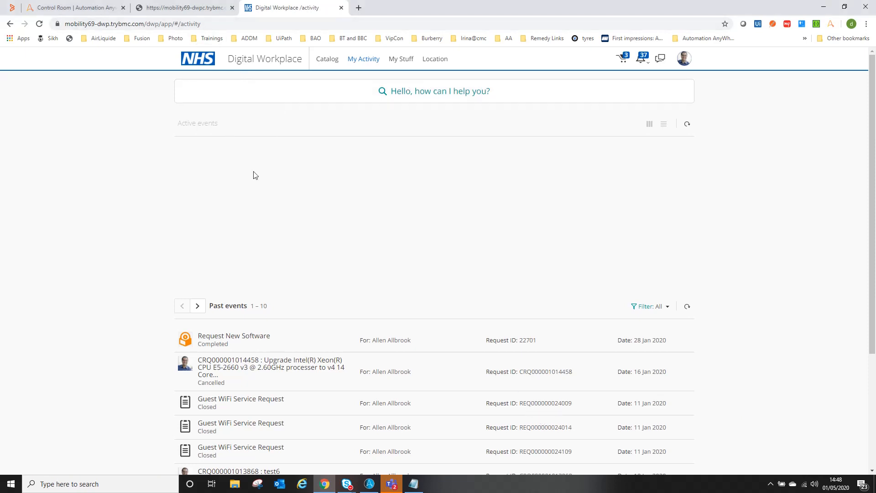
mouse_move(327, 58)
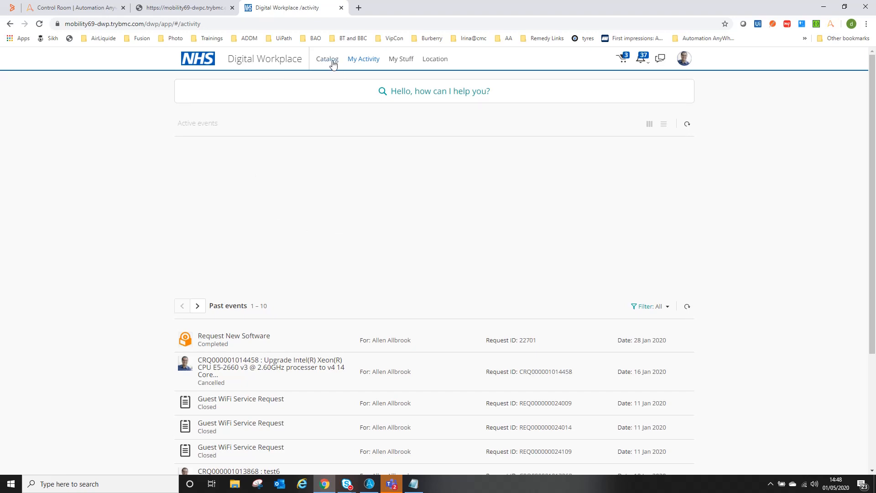
click(326, 58)
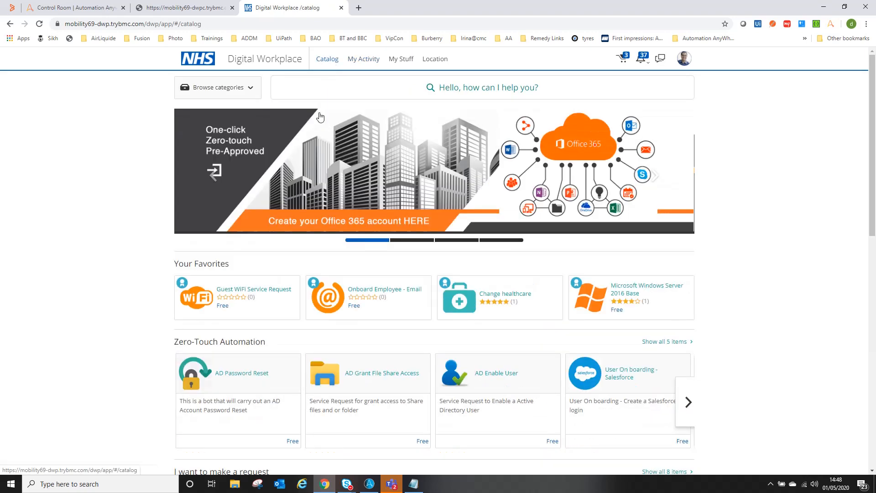
mouse_move(385, 388)
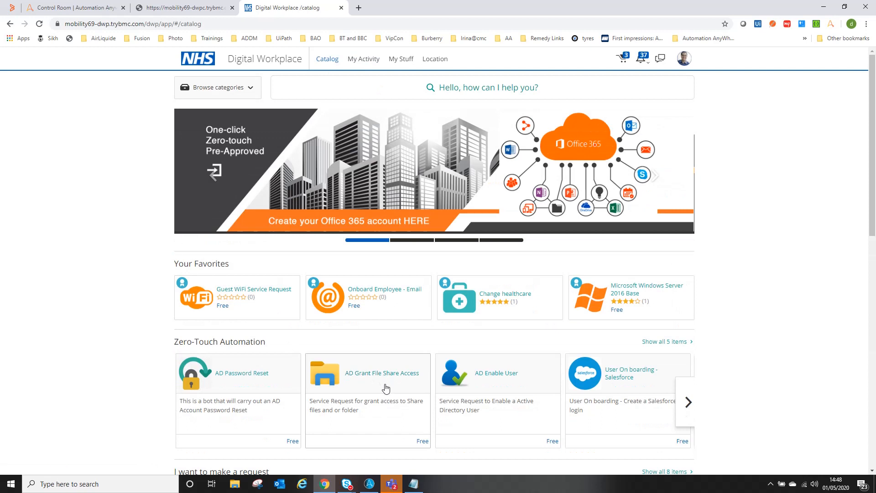
Start an AD Grant File Share Access request for aryan on File Server-UK, path \\ADFORRPA\test3
click(368, 373)
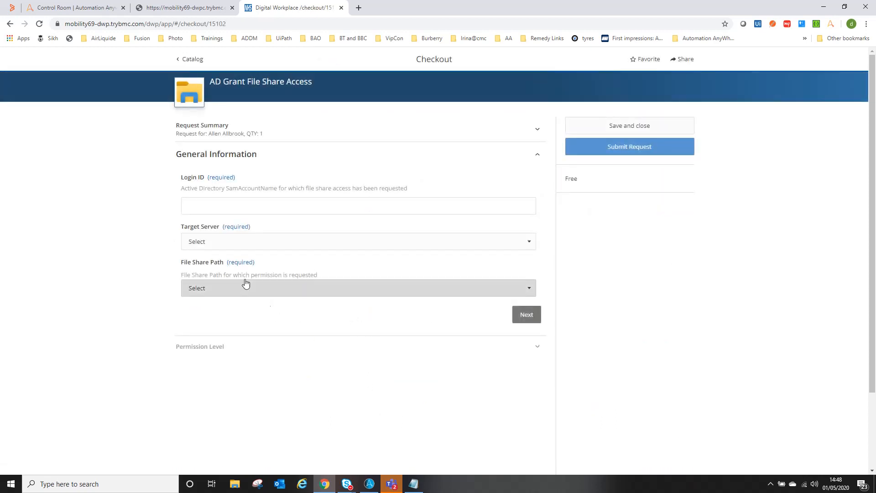
click(357, 205)
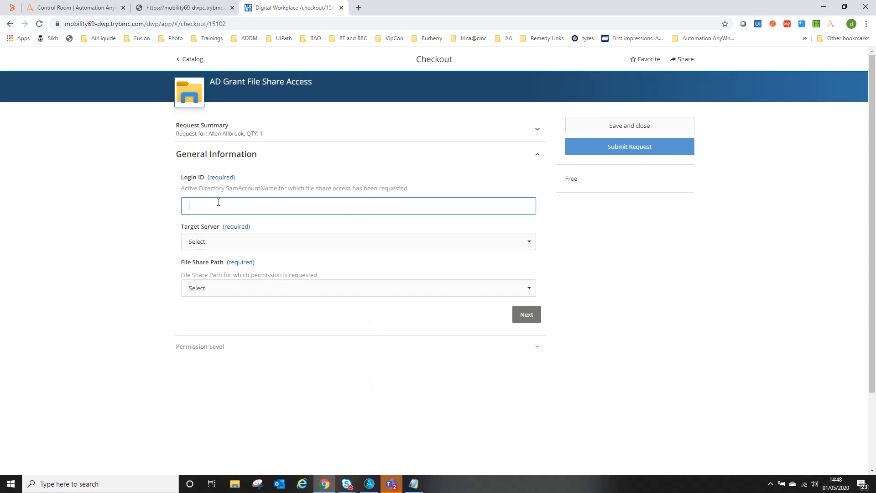
text(aryan)
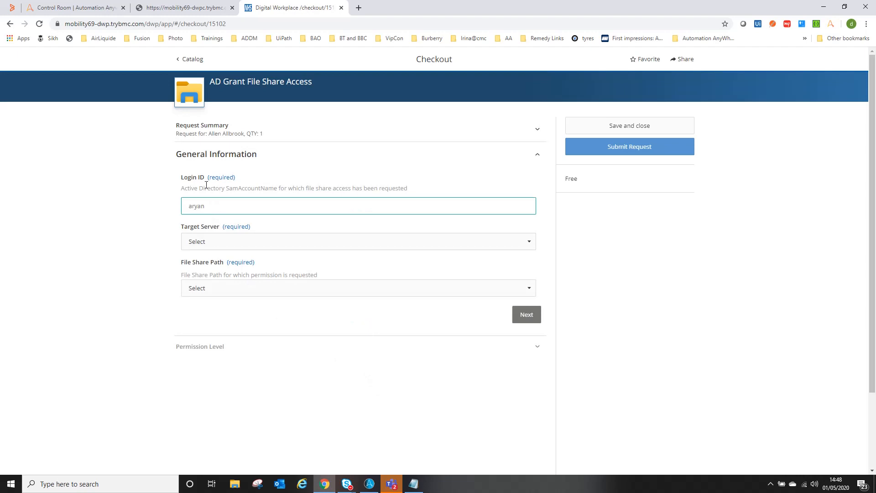
click(357, 241)
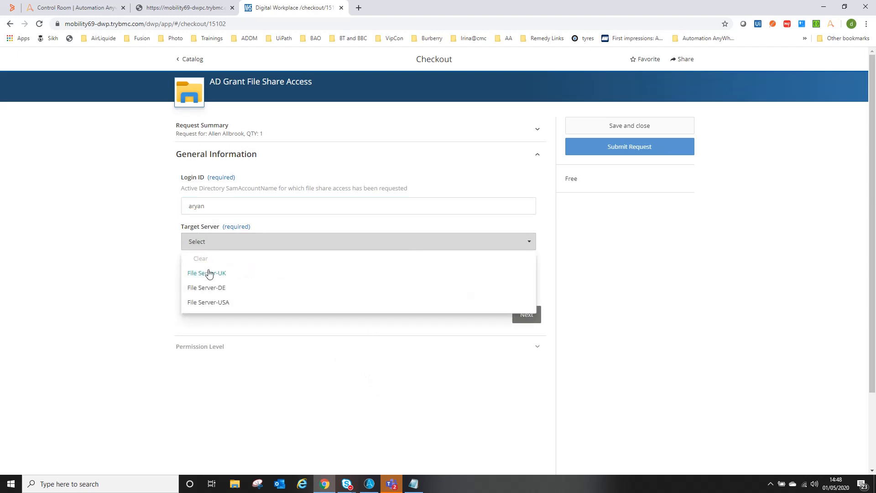
click(207, 272)
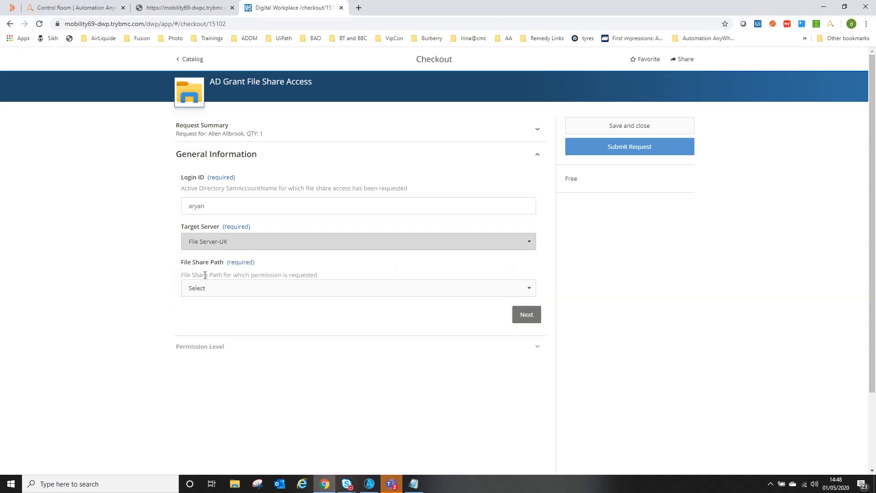
click(357, 287)
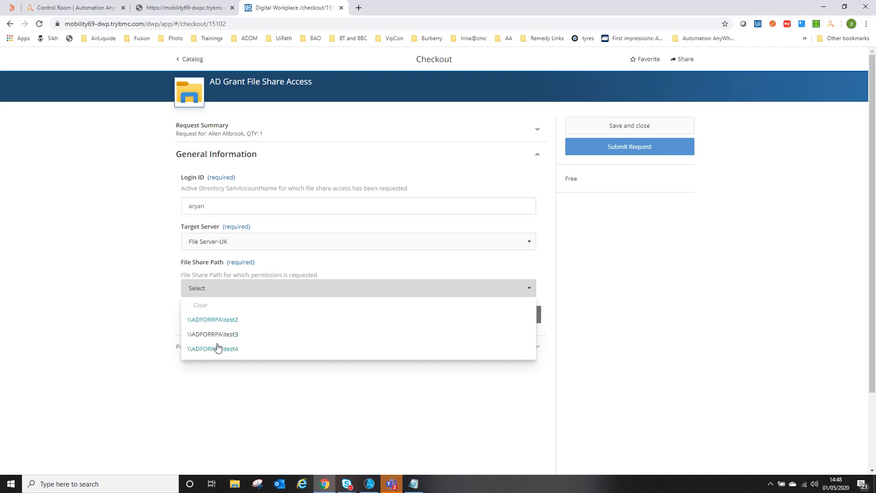
click(213, 334)
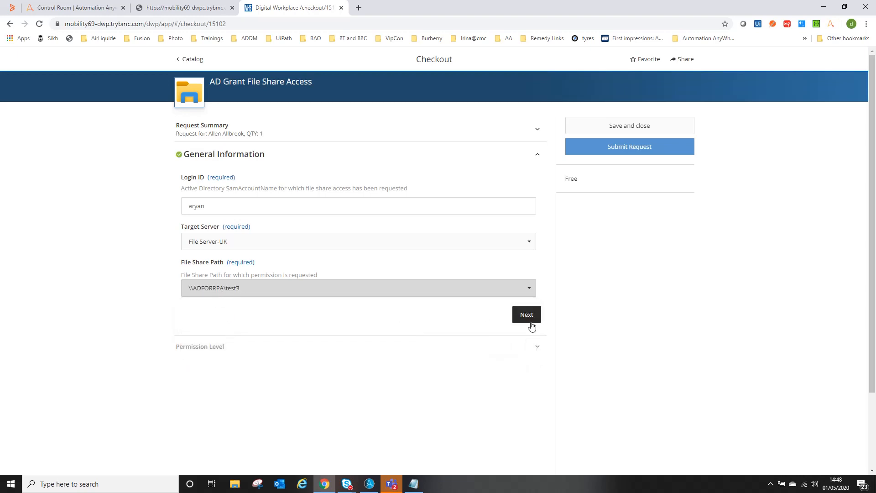
click(526, 314)
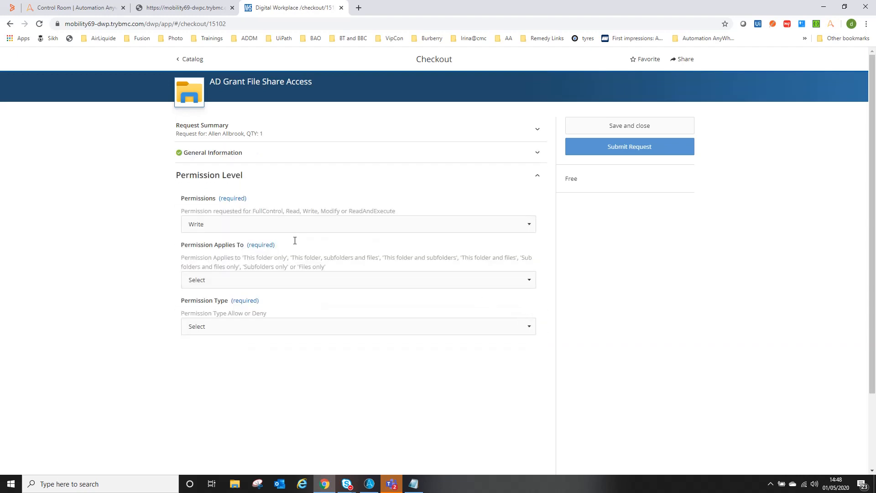
Set FullControl, Allow, on this folder, subfolders and files, and submit the request
click(357, 225)
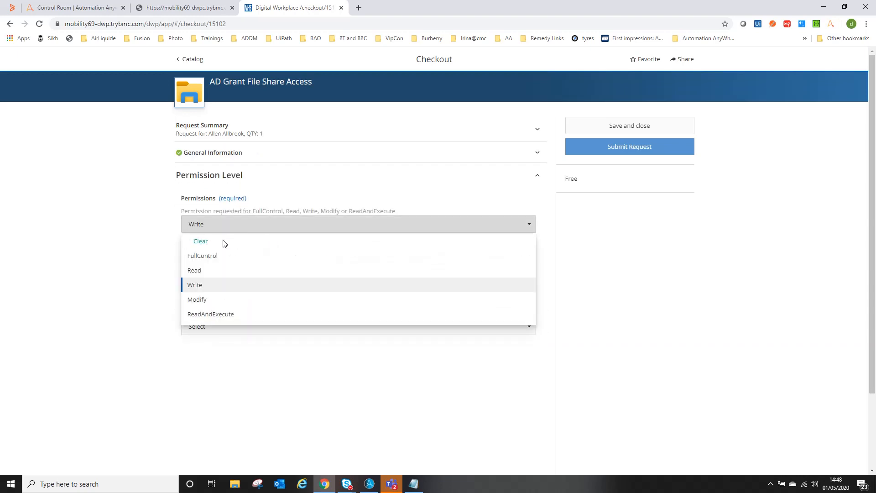
mouse_move(226, 302)
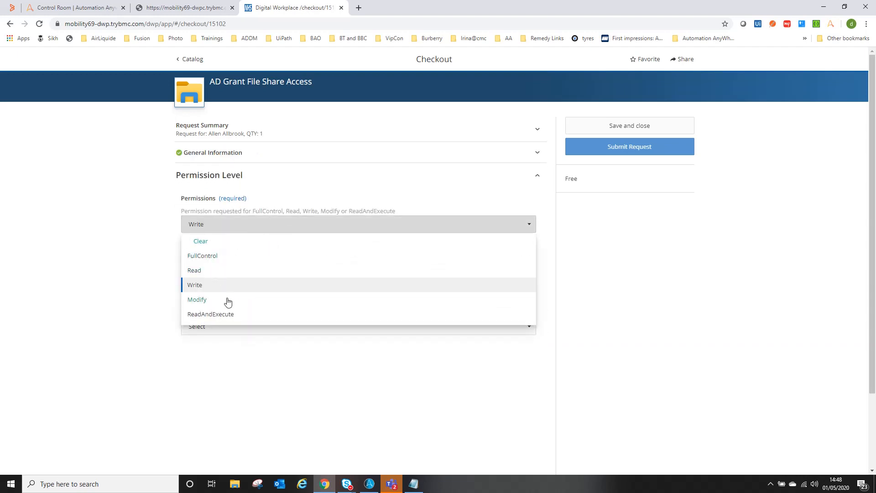
click(202, 255)
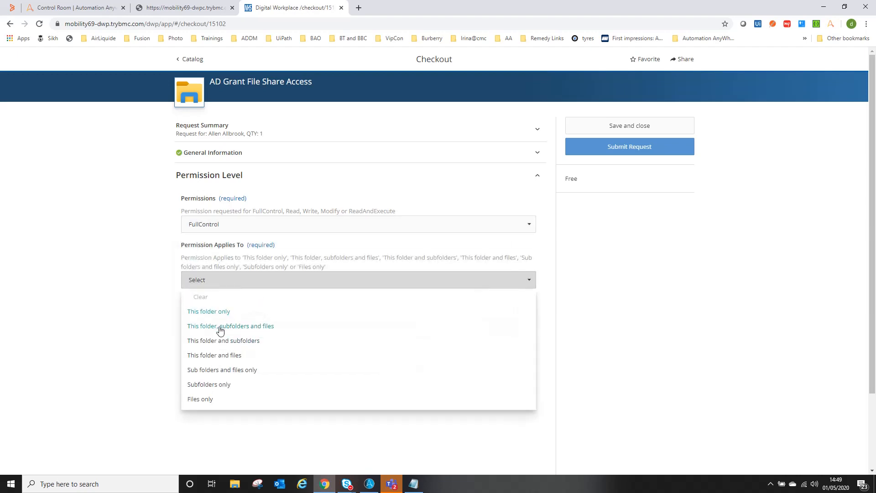
click(229, 326)
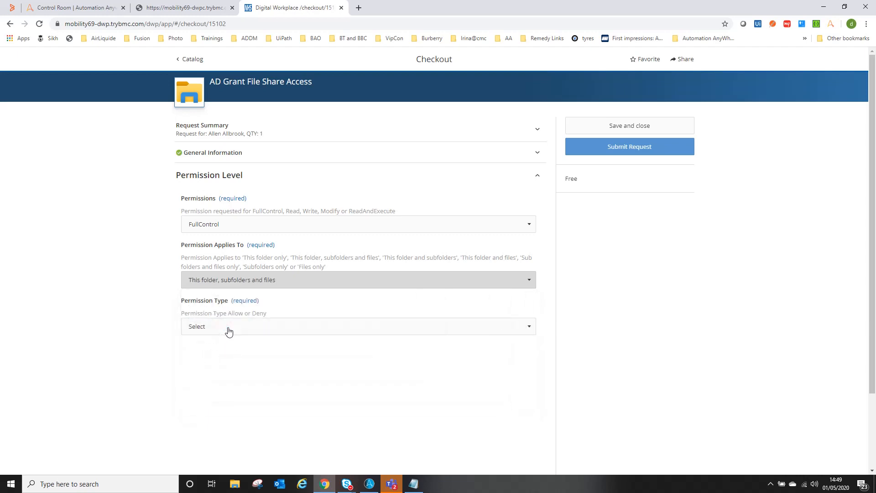
click(357, 327)
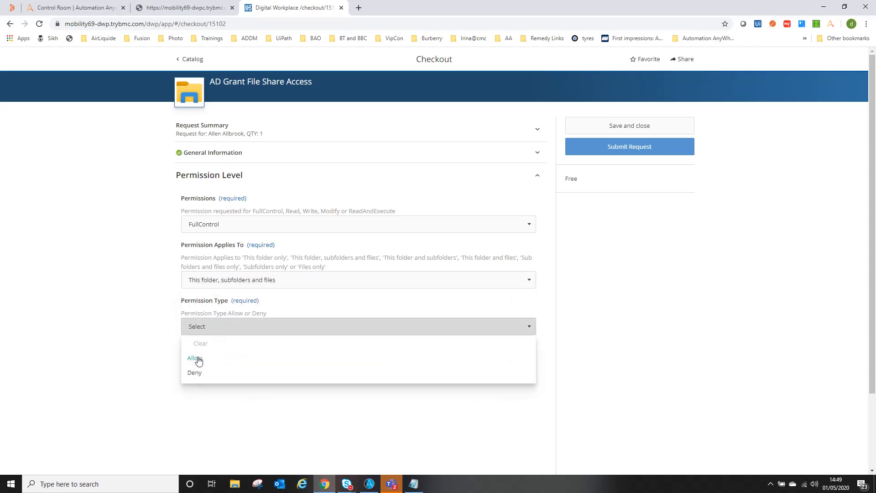
click(193, 358)
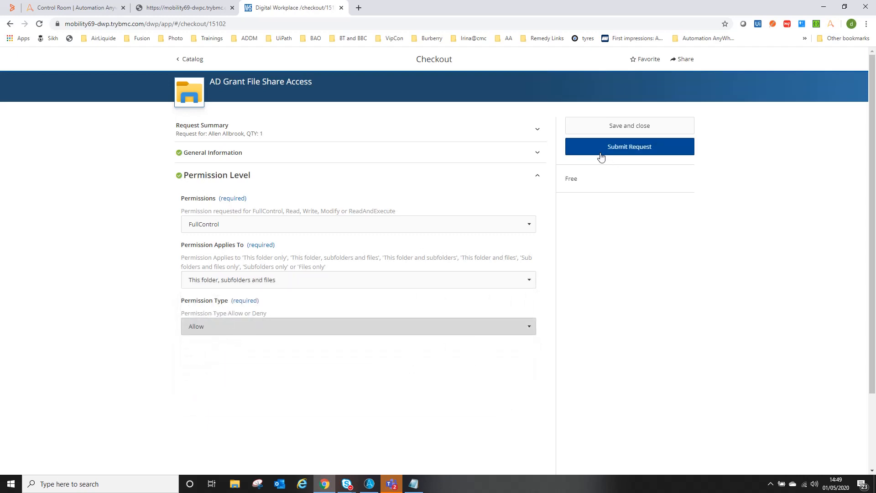
click(628, 146)
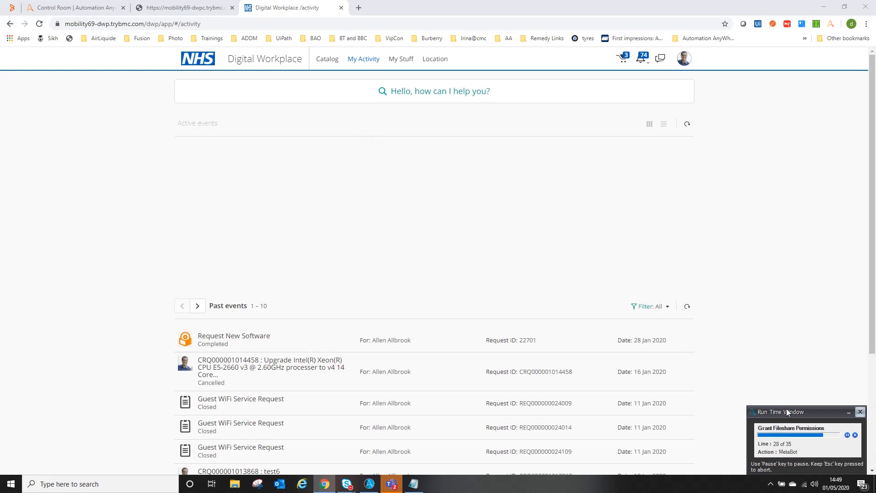
mouse_move(327, 59)
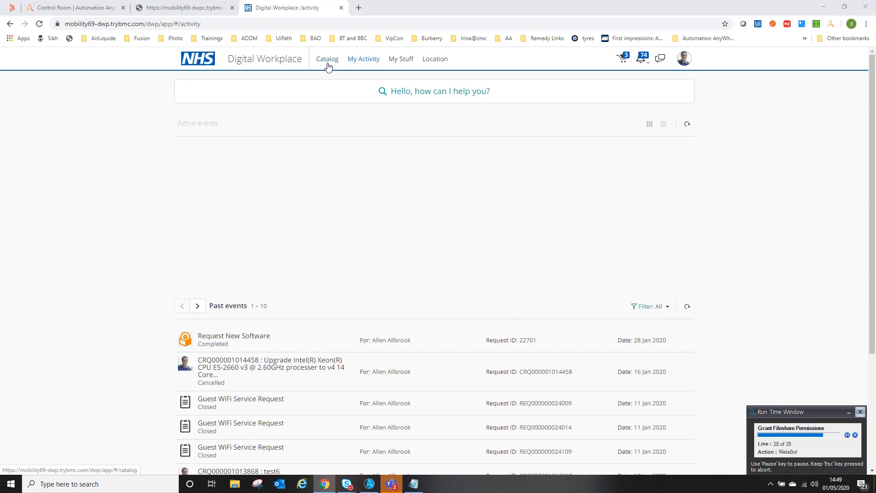
Start a User On boarding - Salesforce request with alias, email and the name James Bond
click(327, 58)
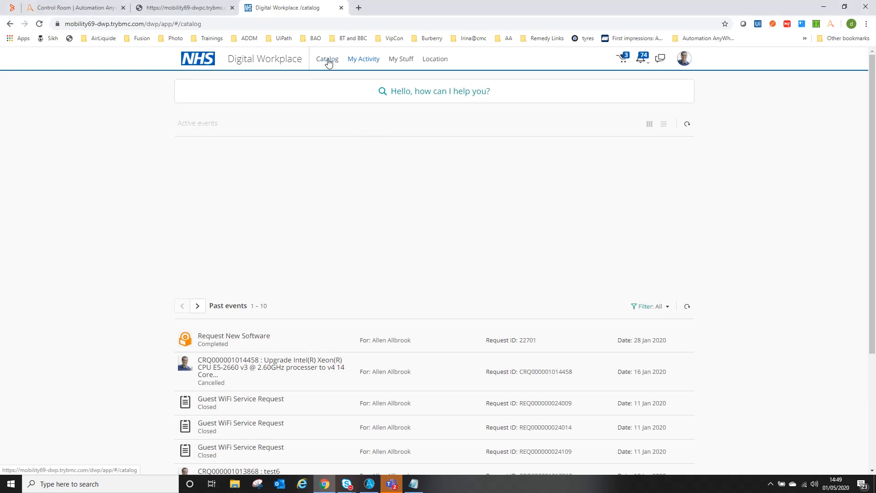
click(326, 58)
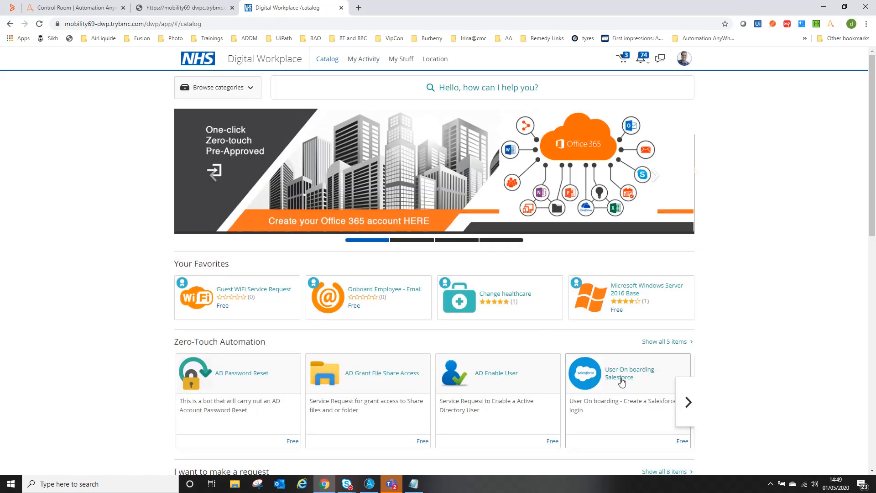
click(622, 372)
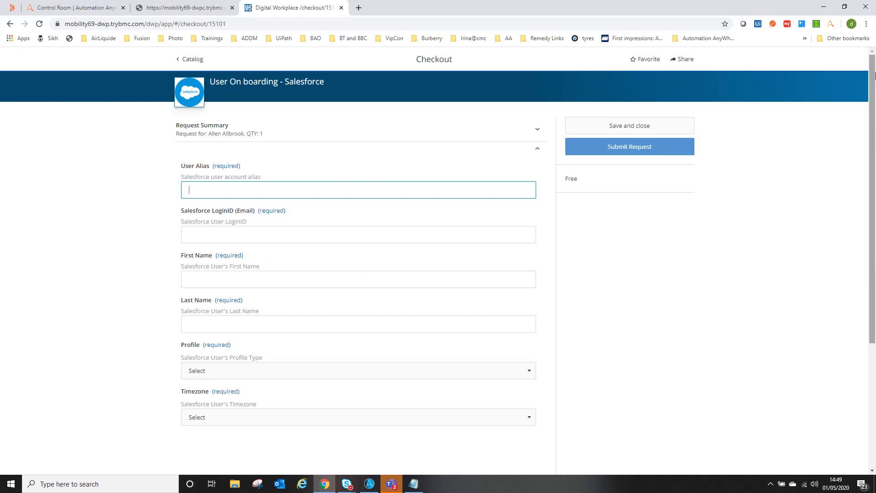
text(ja)
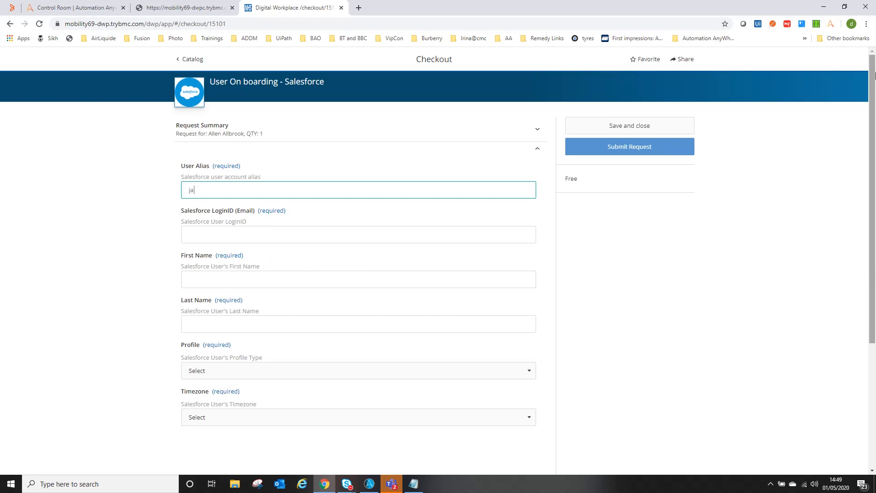
text(m)
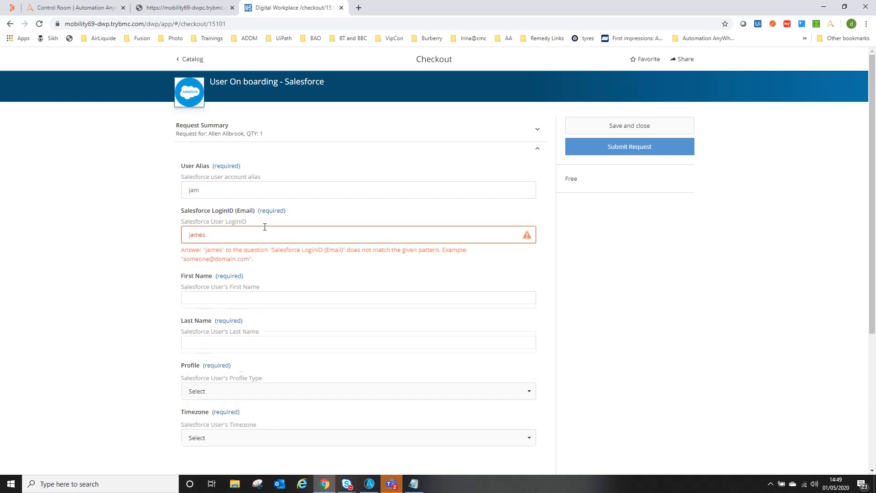
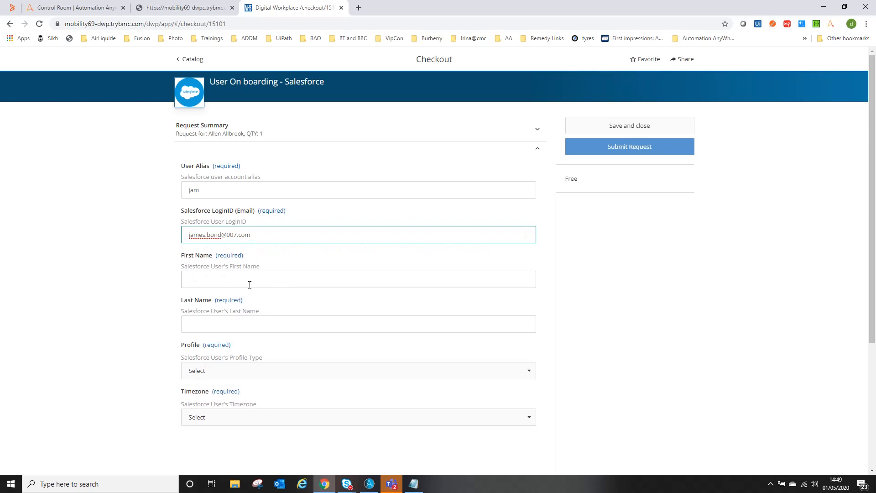
text(James)
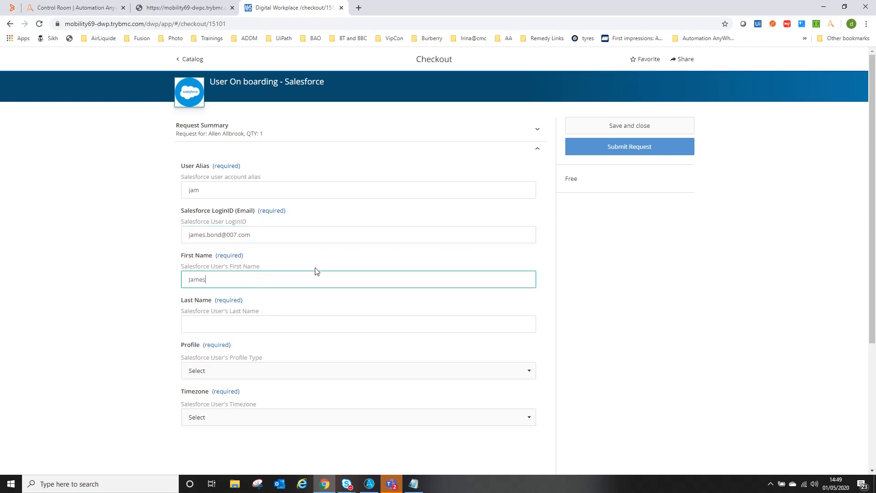
text(Bon)
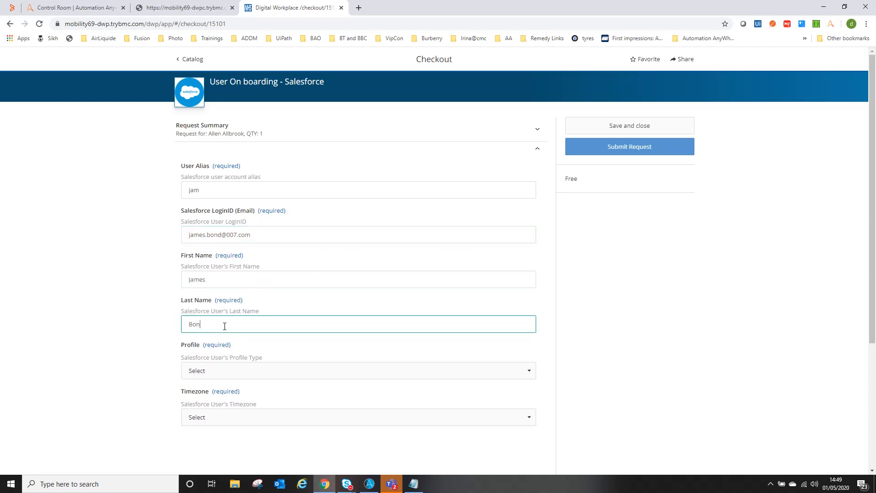
Set the profile to Standard User, timezone Europe, and submit the onboarding request
click(358, 371)
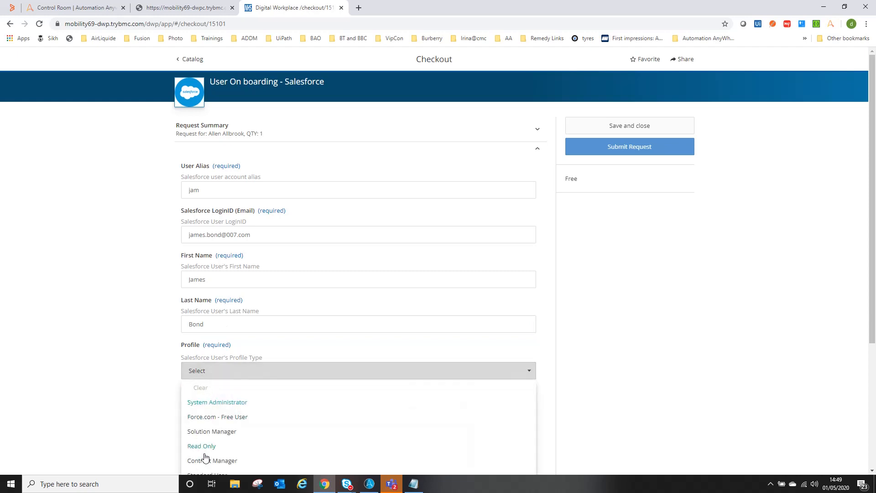
scroll(down, 3)
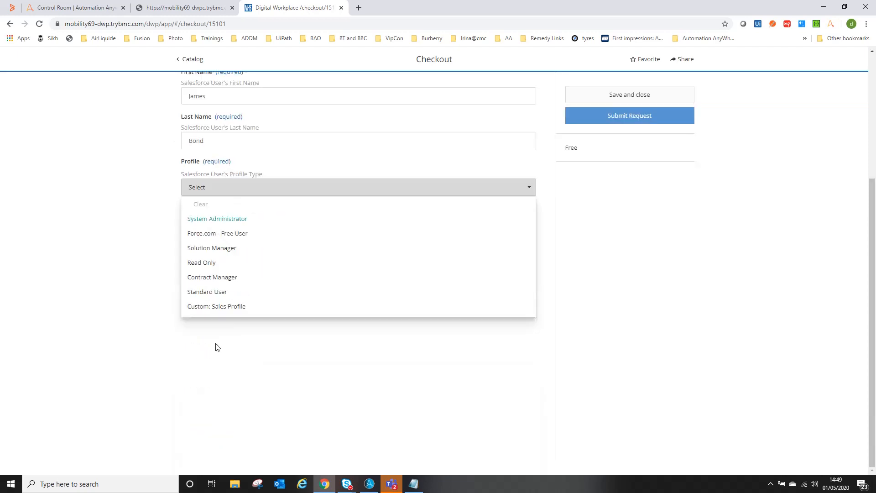
click(207, 291)
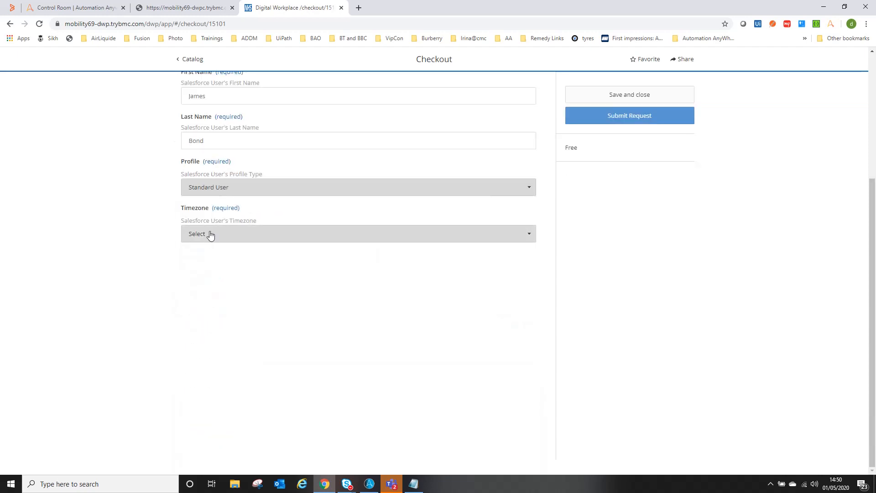
click(358, 234)
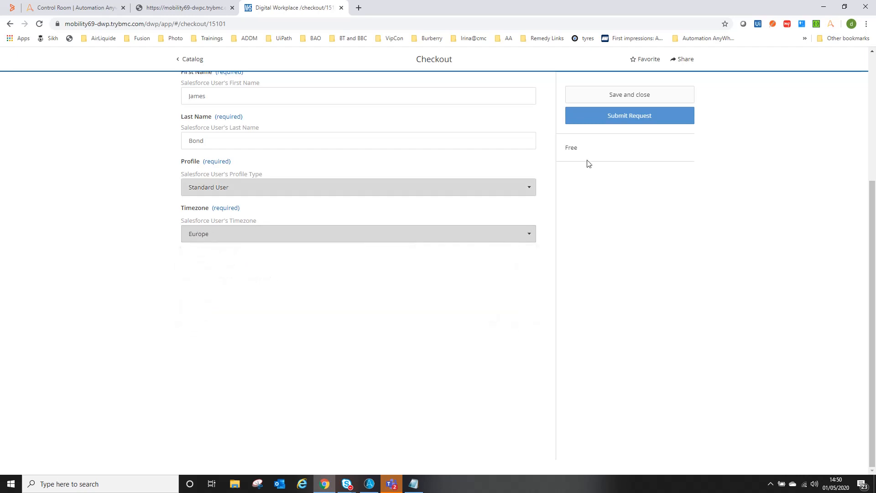
click(629, 115)
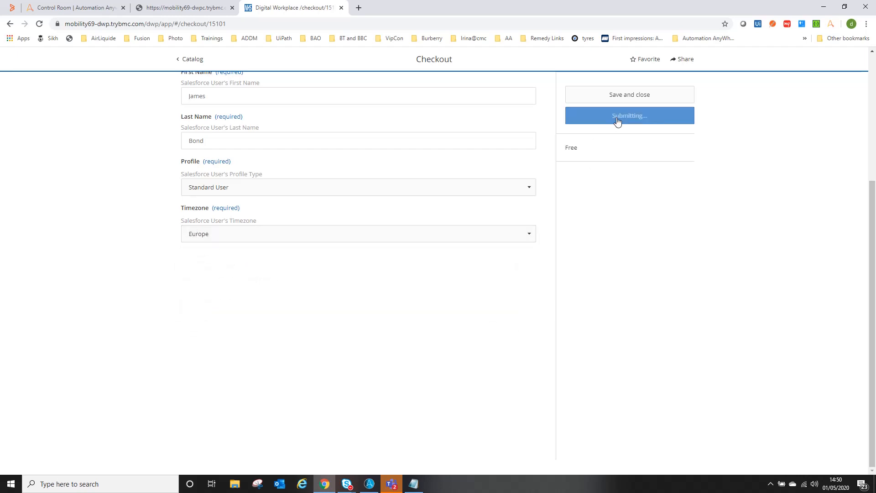
Go to My Activity and reload the Active events list to show the completed requests
click(629, 116)
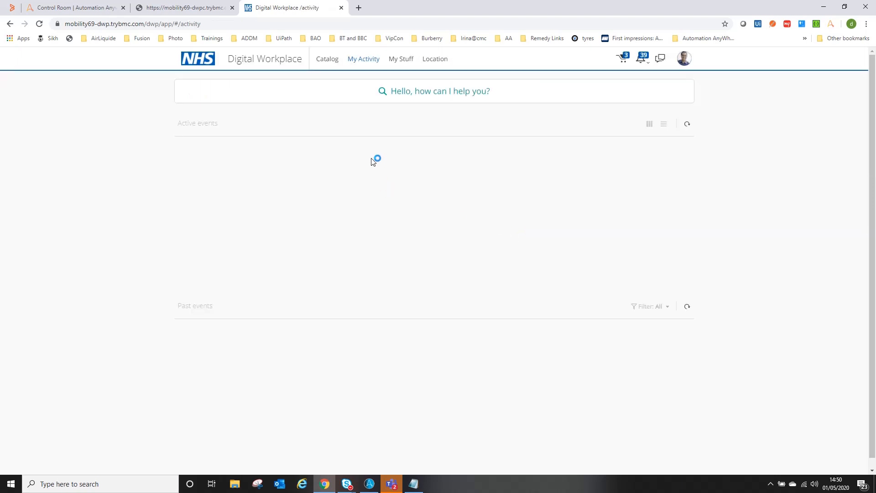
mouse_move(327, 58)
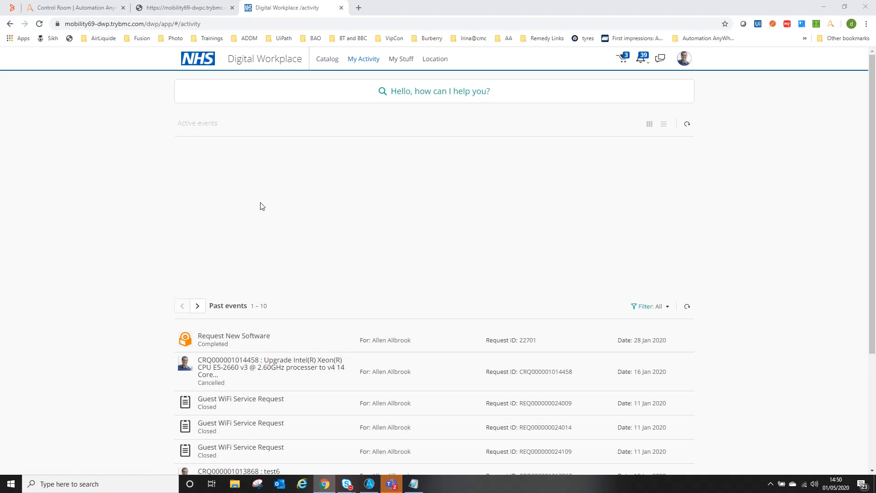
click(687, 124)
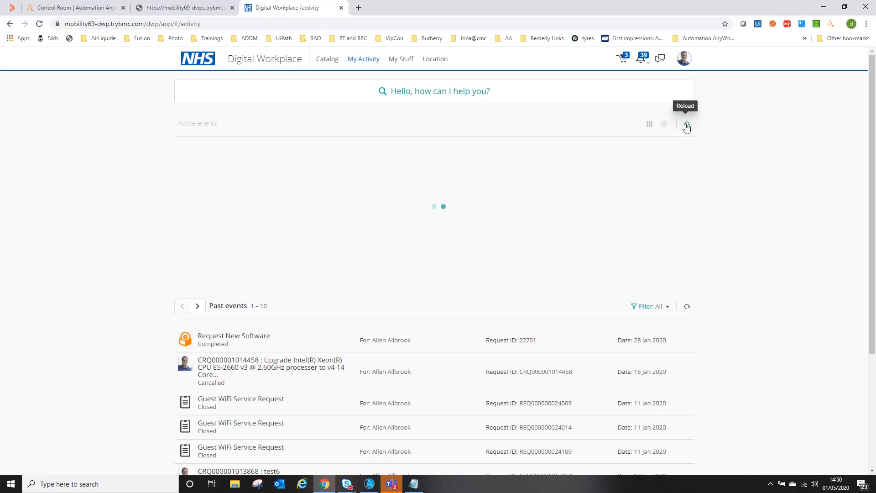
click(687, 124)
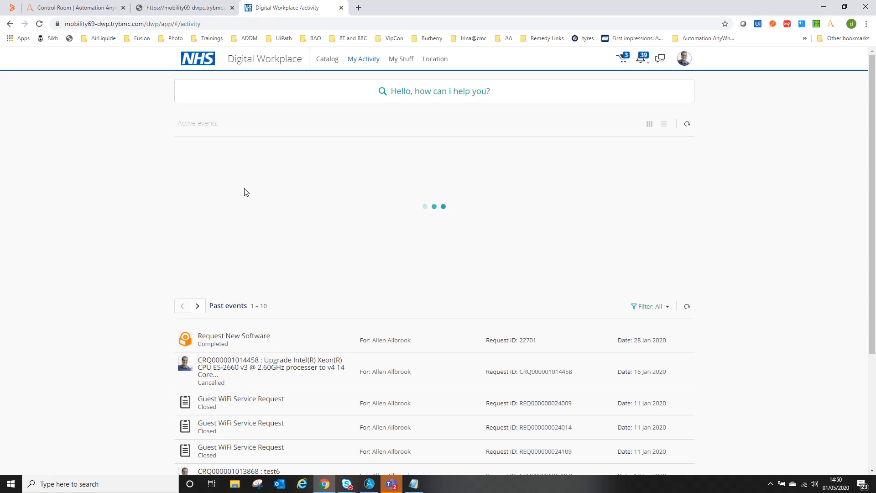
mouse_move(258, 239)
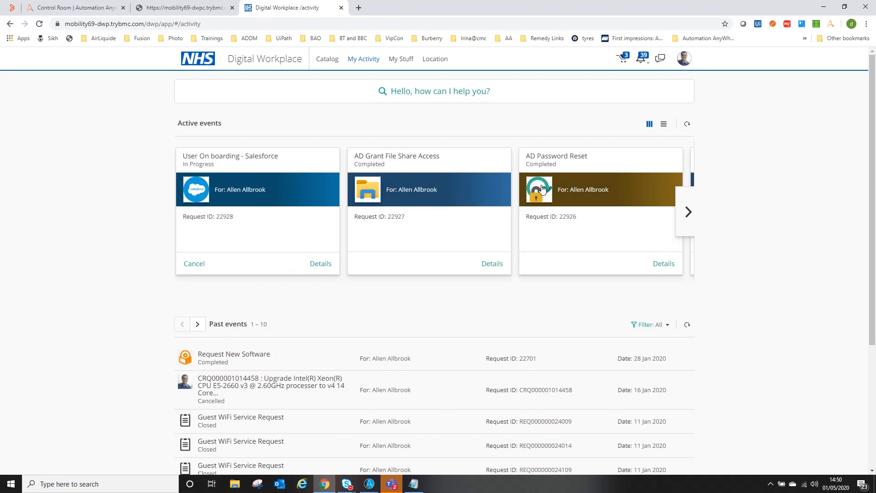
mouse_move(548, 168)
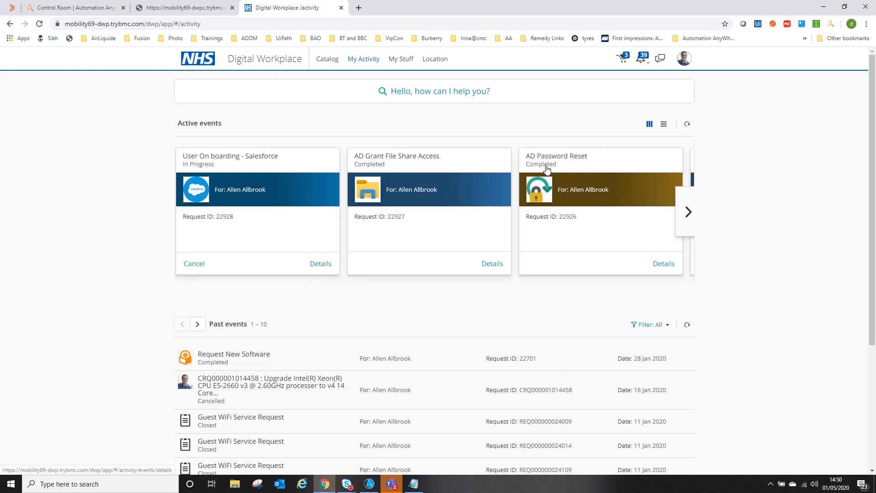
mouse_move(395, 169)
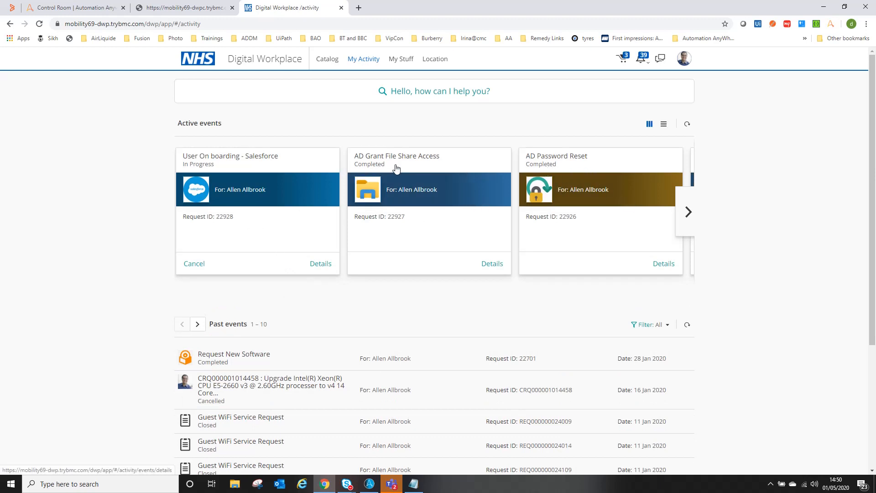
mouse_move(555, 162)
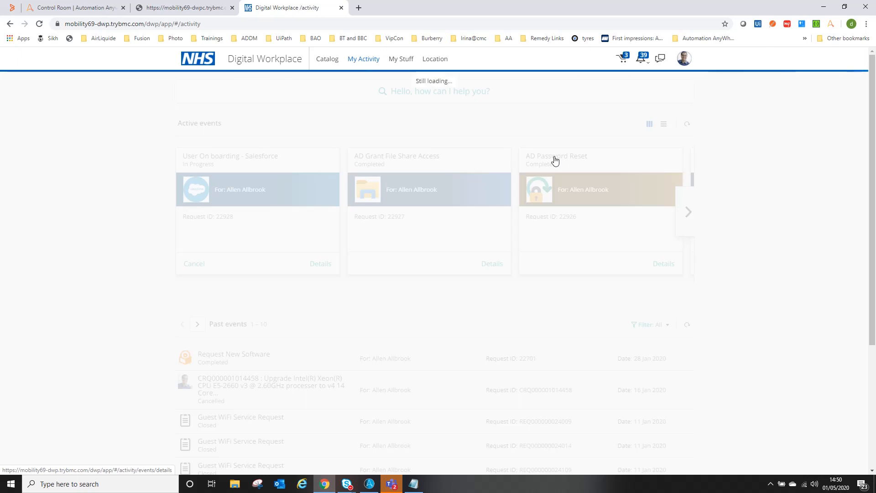
Show the AD Password Reset details as Completed with the bot's reset-password comment for aryan
click(663, 262)
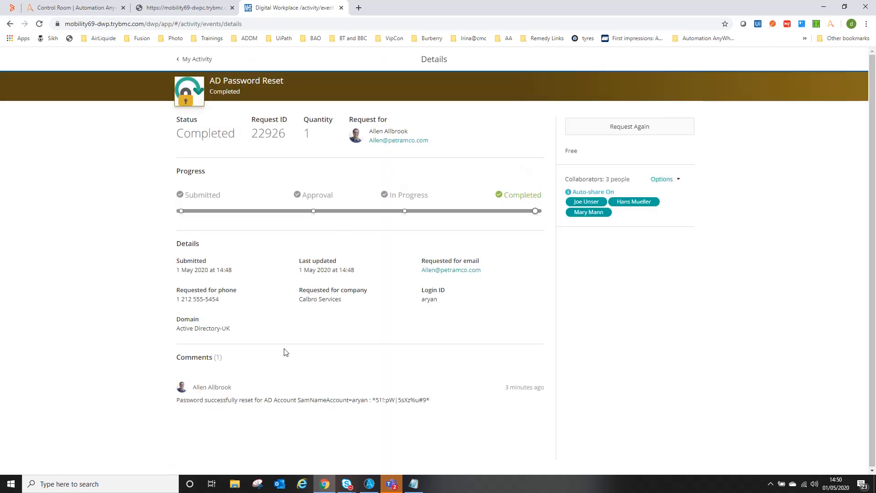
mouse_move(177, 404)
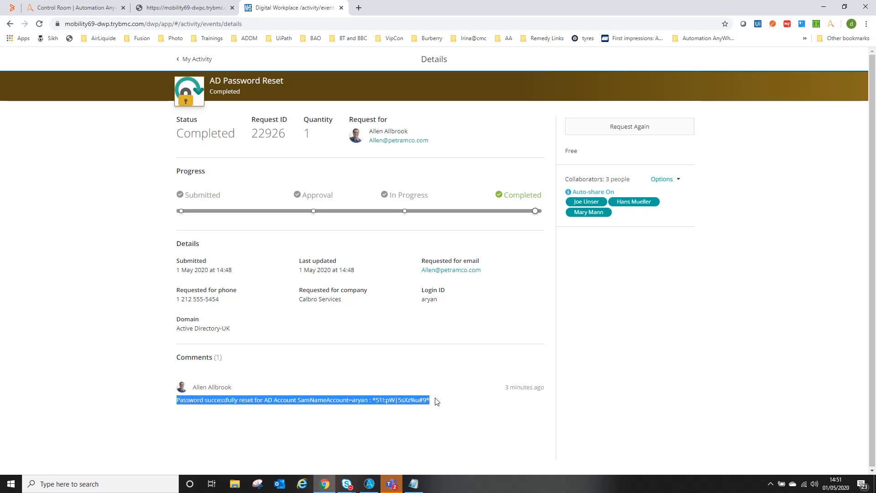
click(371, 400)
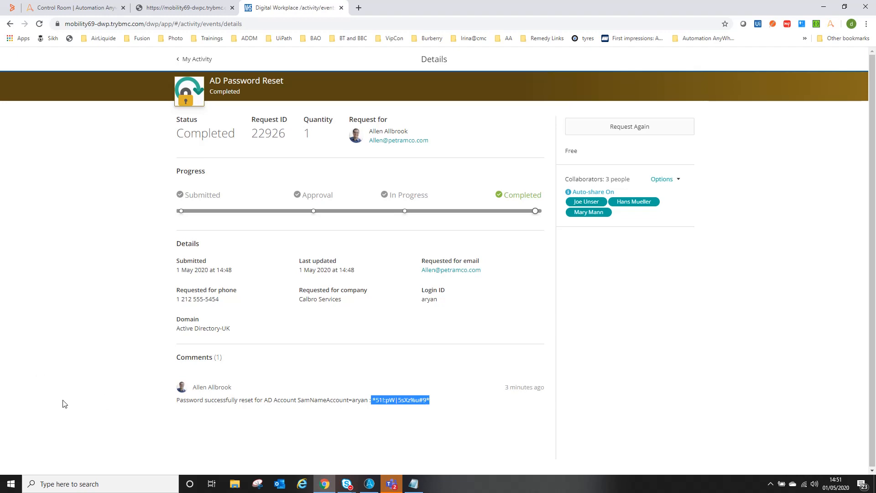
mouse_move(196, 59)
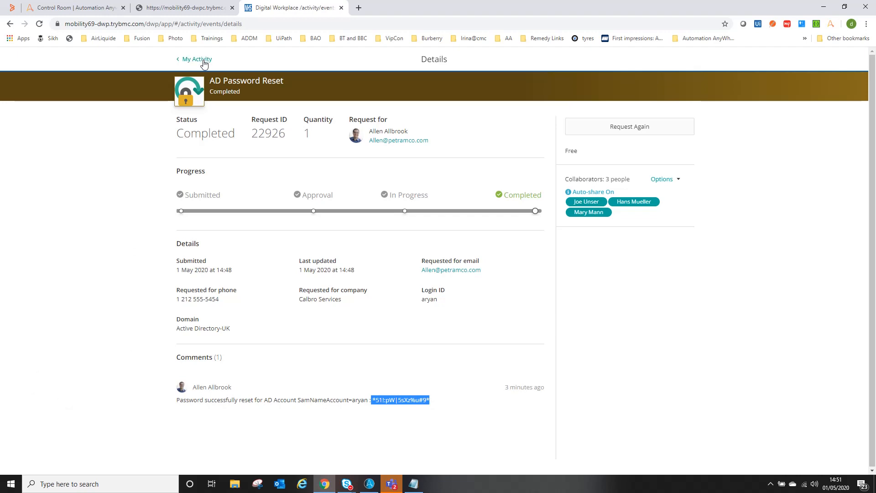
Show the AD Grant File Share Access details with its completion comment
click(195, 60)
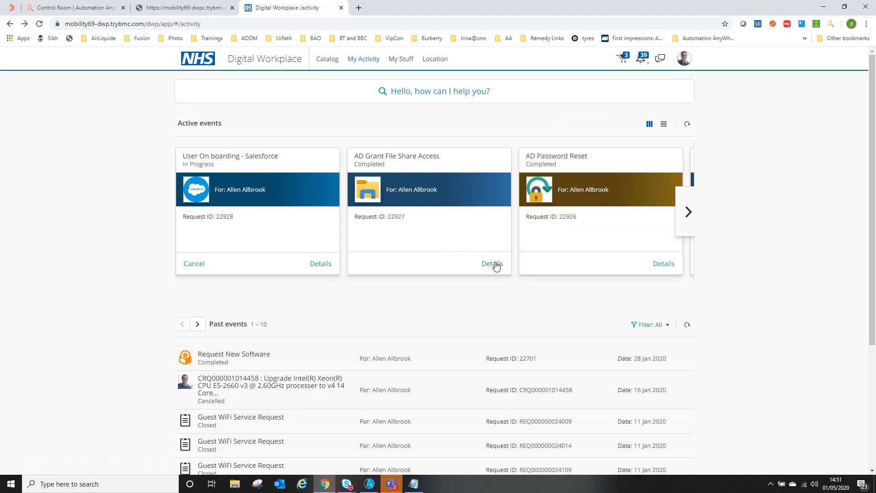
click(492, 263)
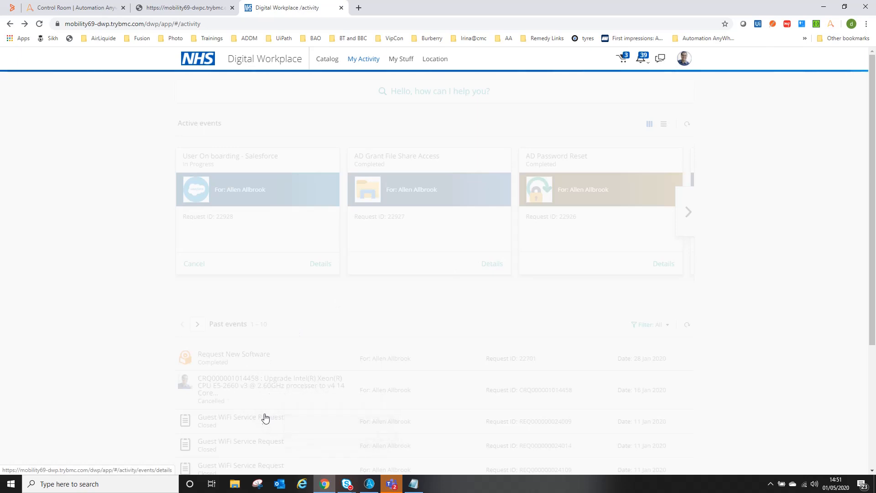
click(491, 263)
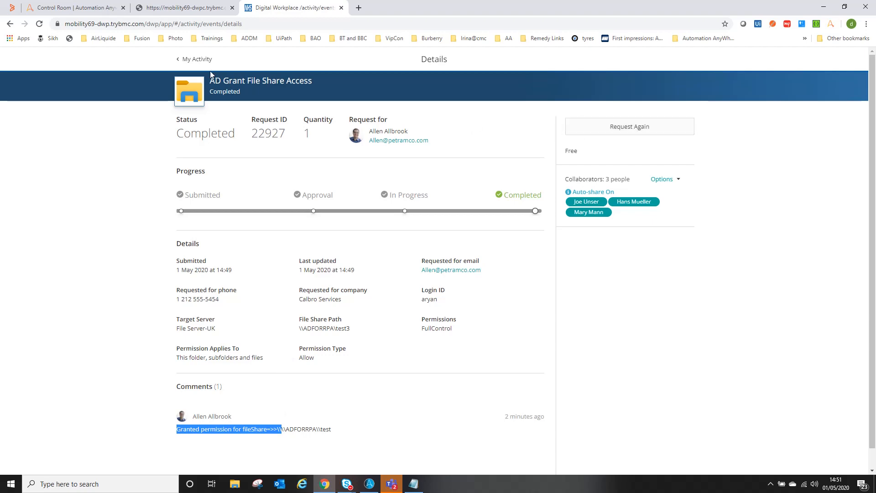
Show the User On boarding - Salesforce details as Completed with the Salesforce Bot comment
click(196, 58)
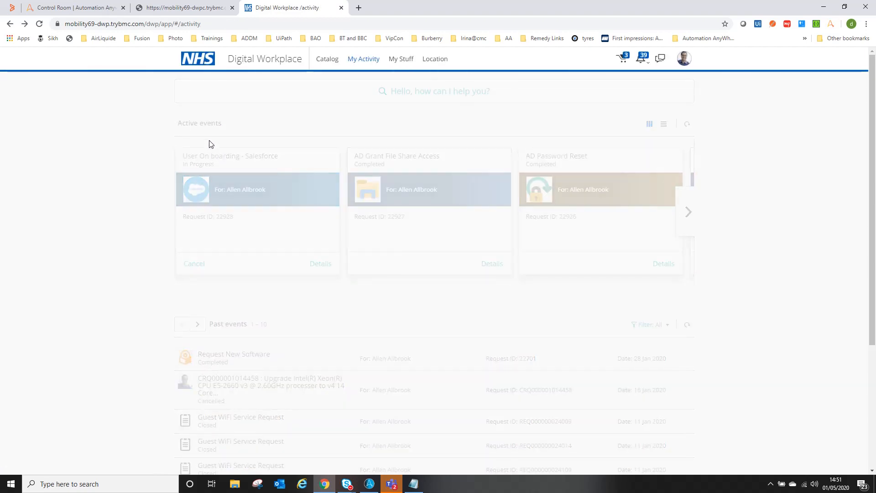
click(320, 263)
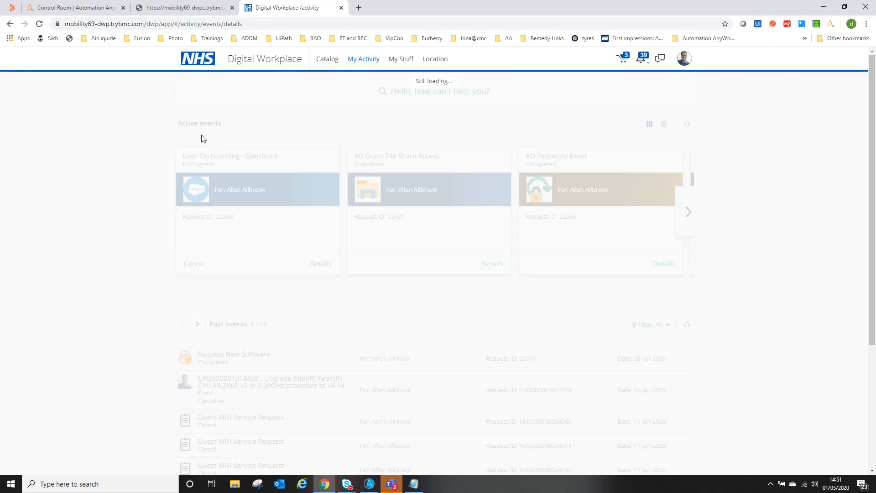
click(320, 263)
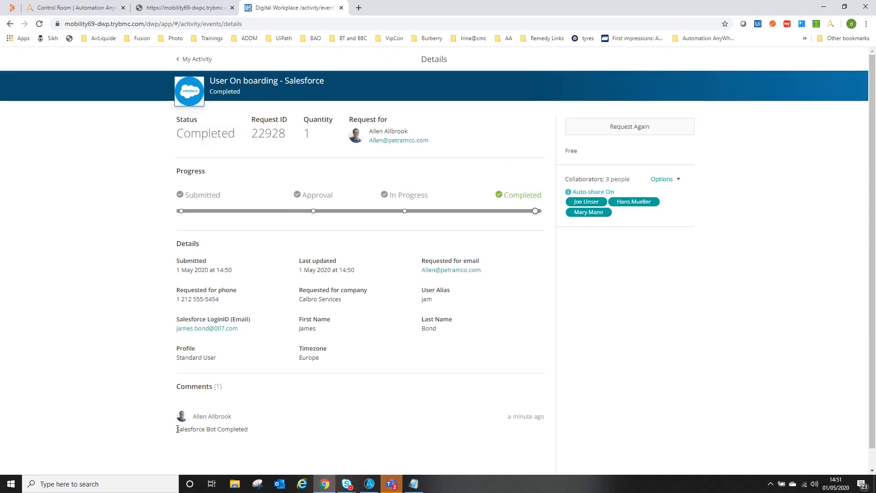
click(368, 484)
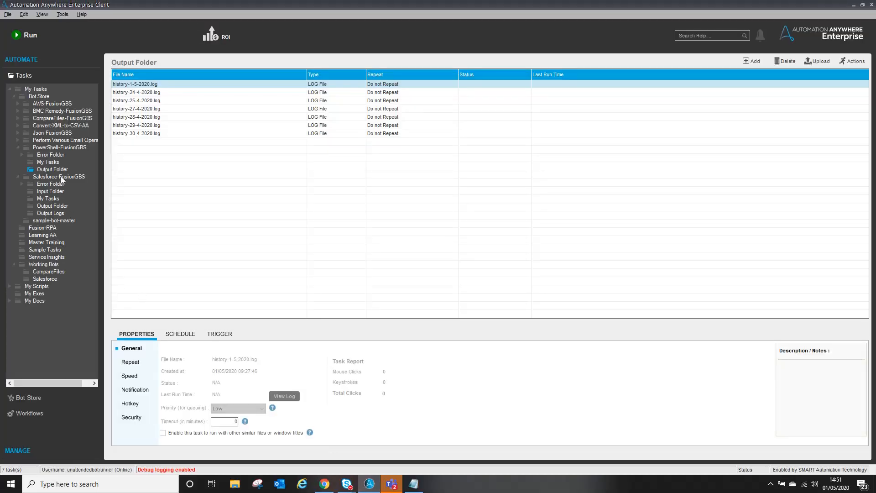
click(59, 176)
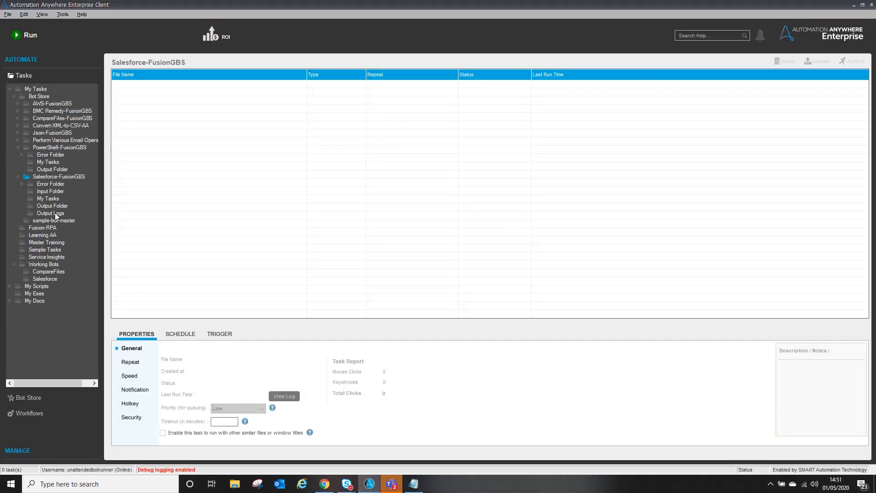
click(53, 205)
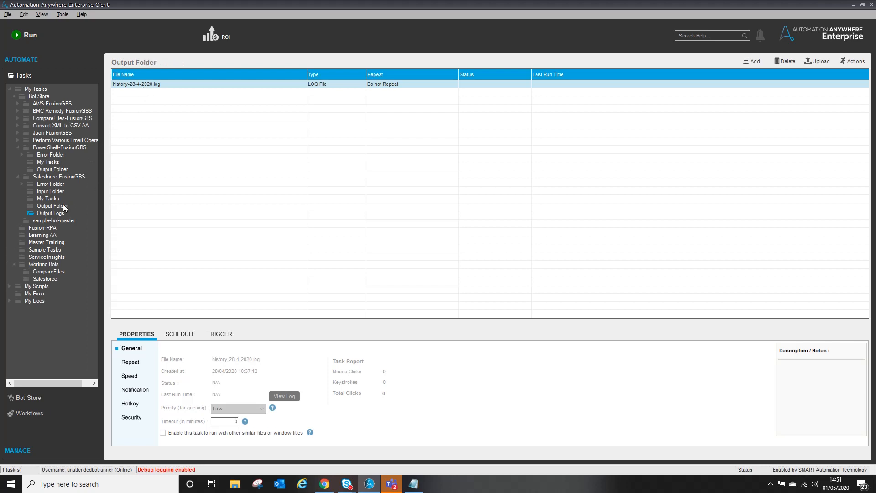
click(52, 205)
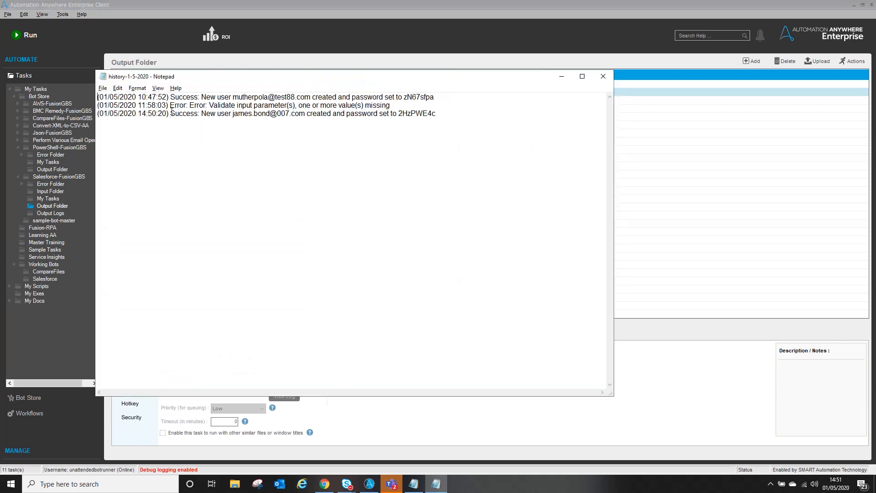
drag(171, 113, 266, 113)
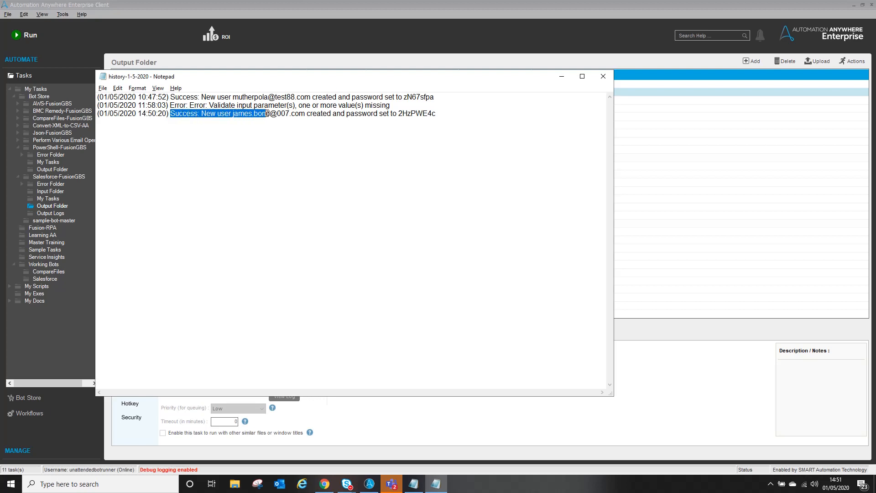
click(399, 120)
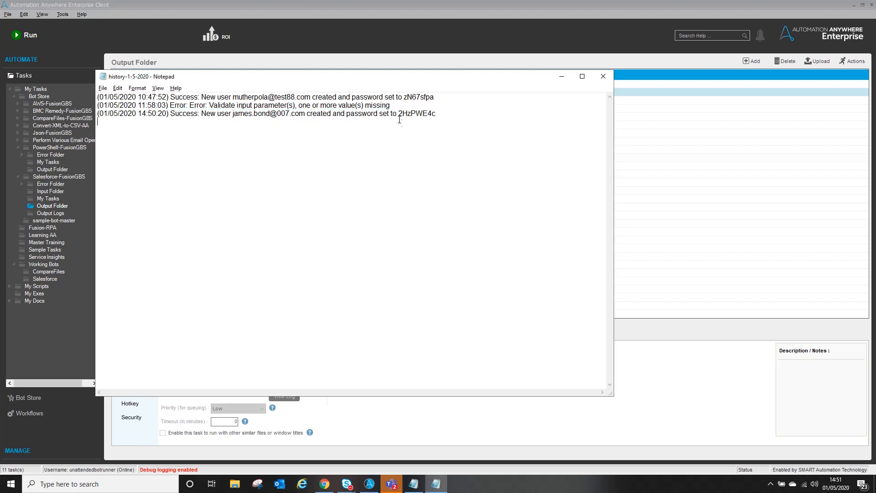
double_click(417, 113)
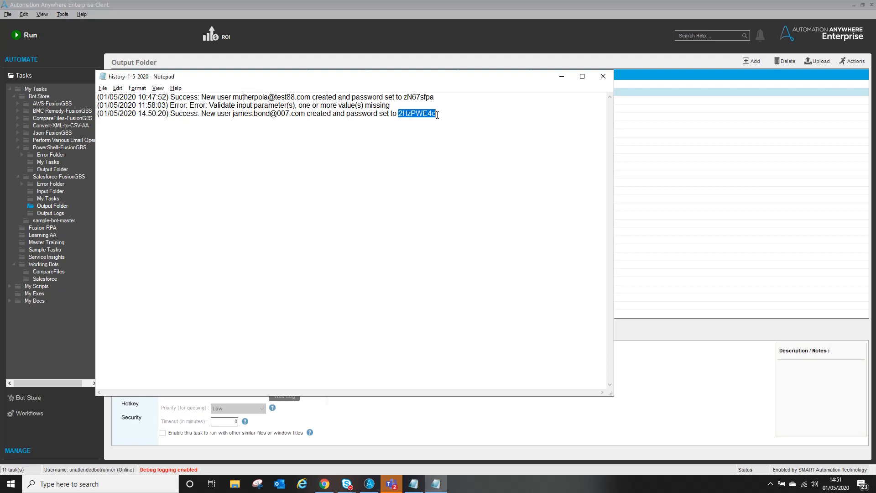
click(603, 76)
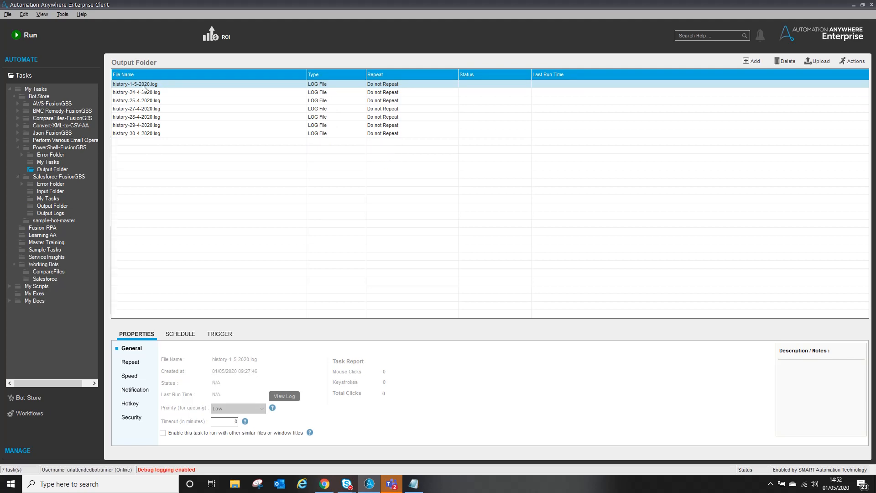
Show the PowerShell bot's history log confirming file-share permission granted, then return to the browser
click(284, 396)
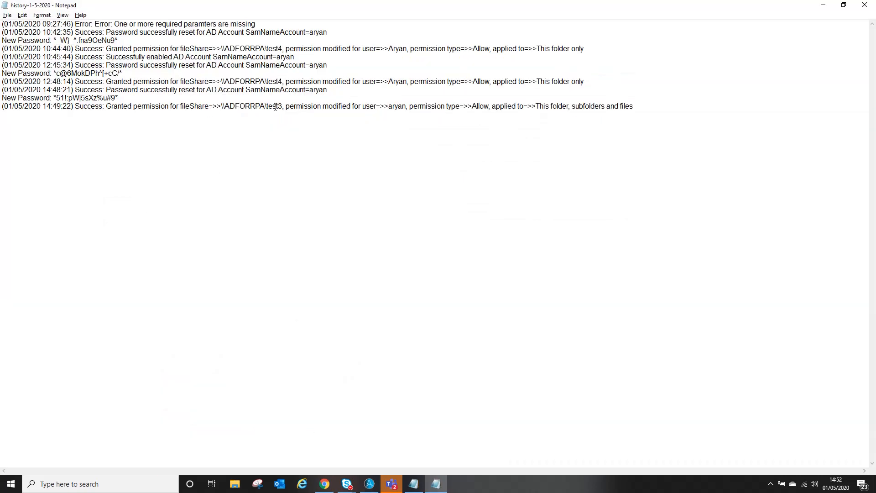
double_click(274, 106)
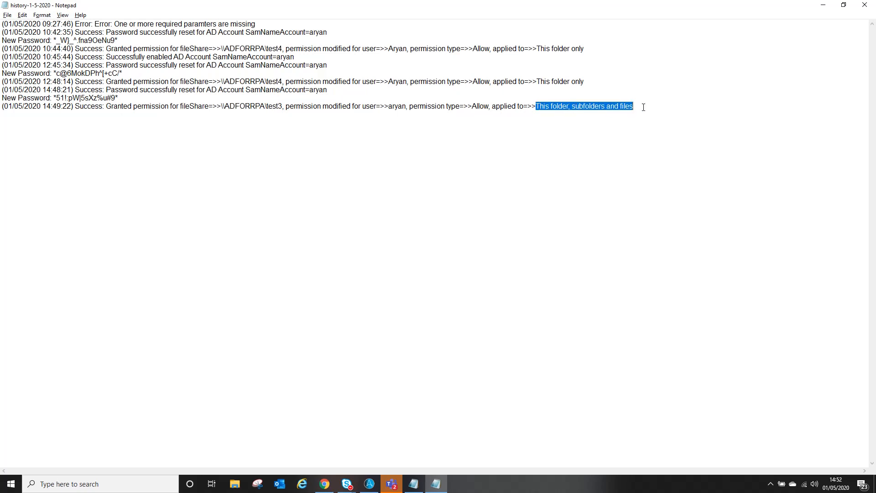
mouse_move(397, 104)
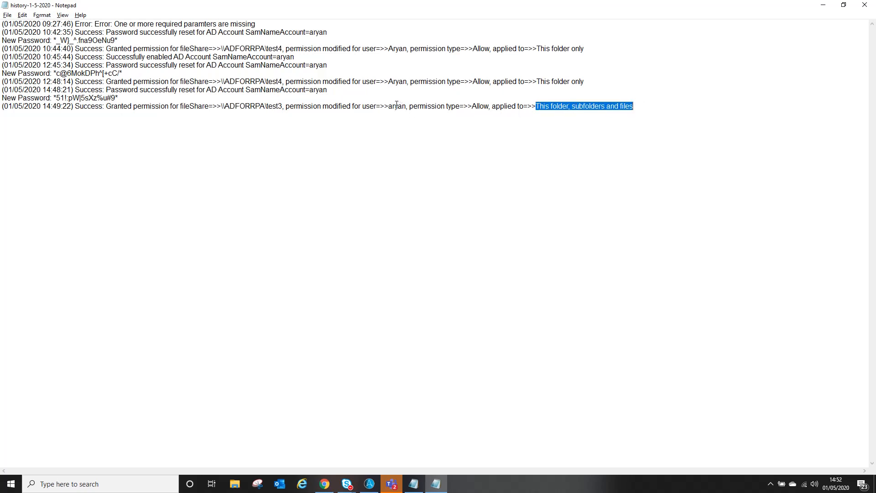
click(368, 483)
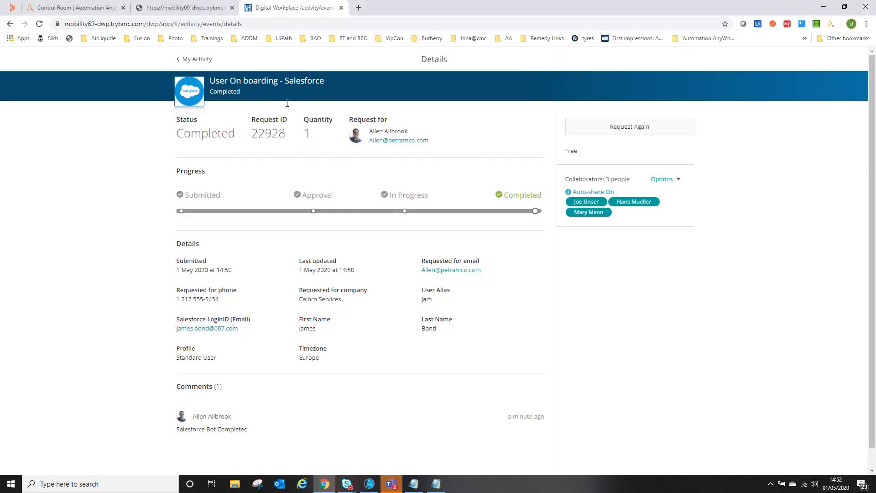
mouse_move(196, 59)
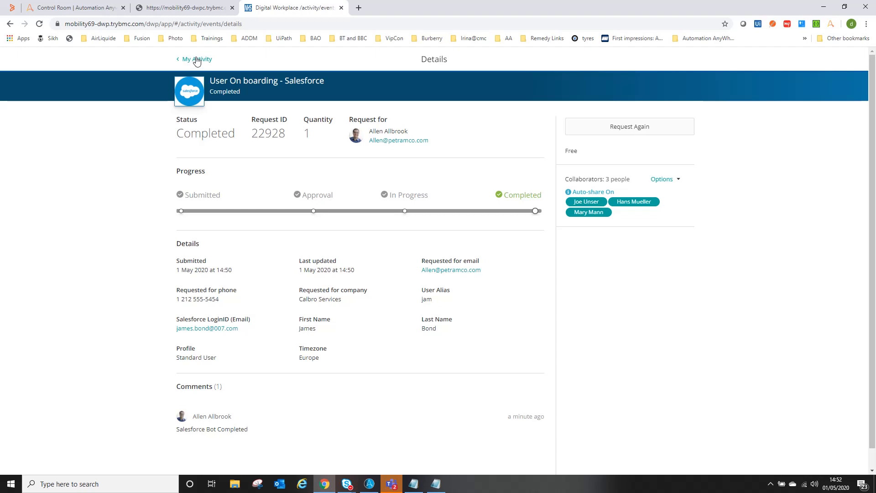
mouse_move(196, 64)
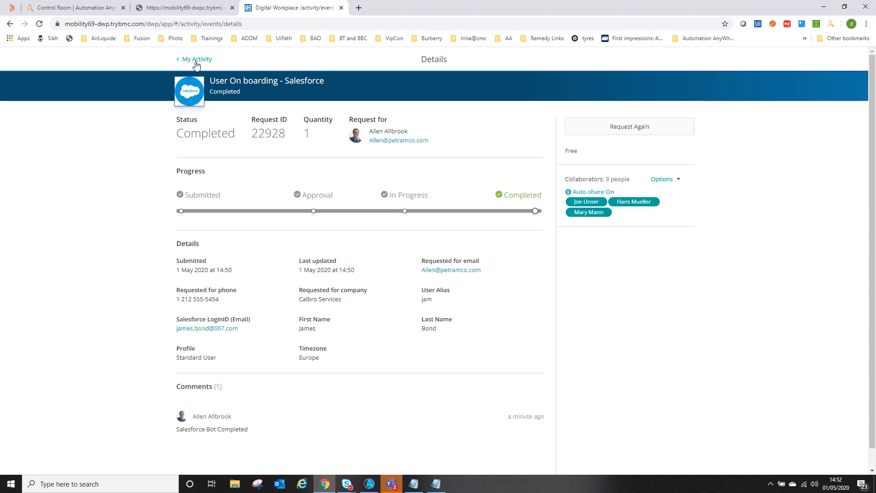
mouse_move(200, 174)
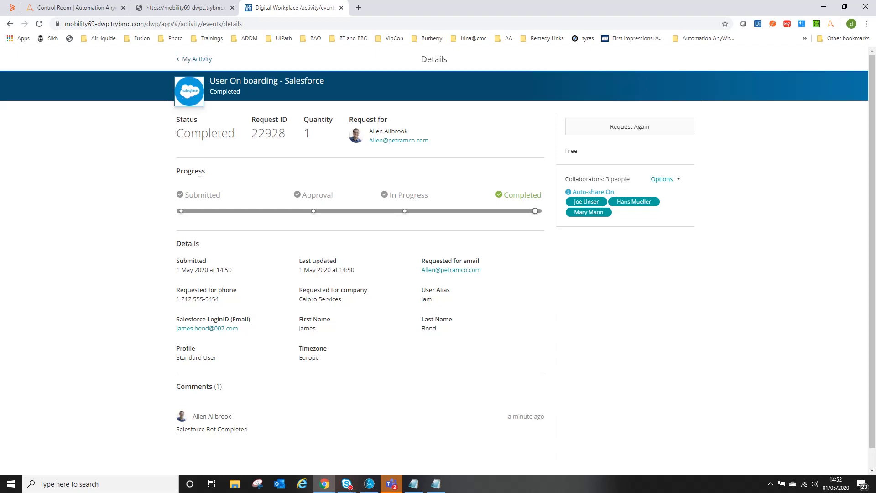
mouse_move(205, 166)
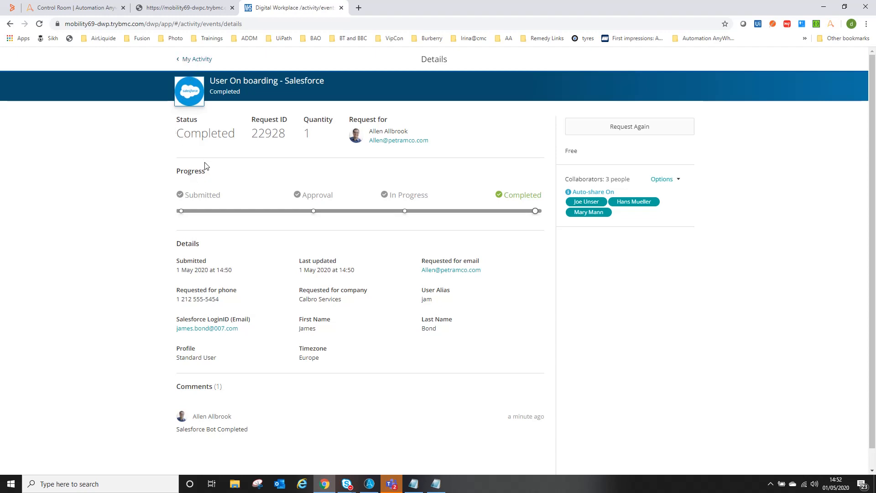
mouse_move(218, 155)
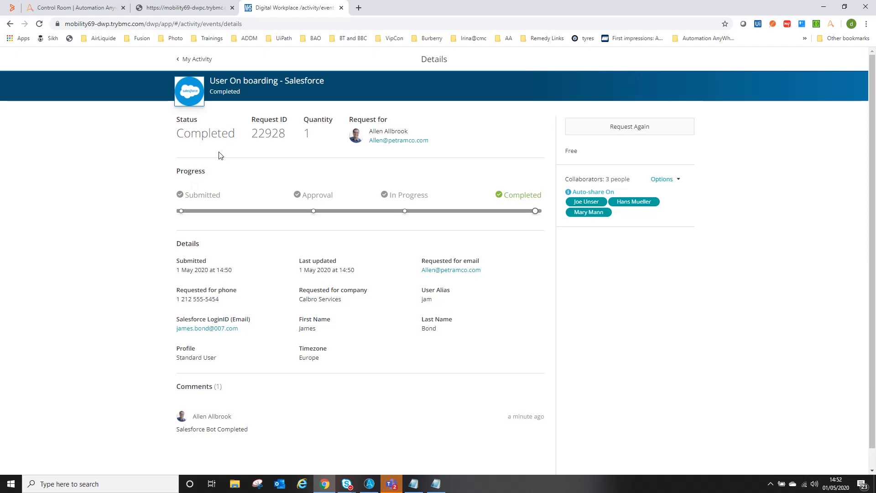
mouse_move(212, 158)
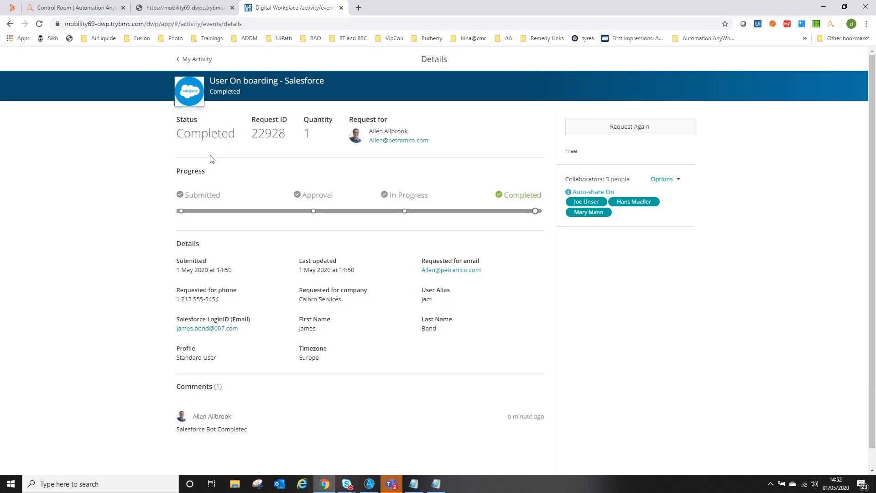
mouse_move(210, 171)
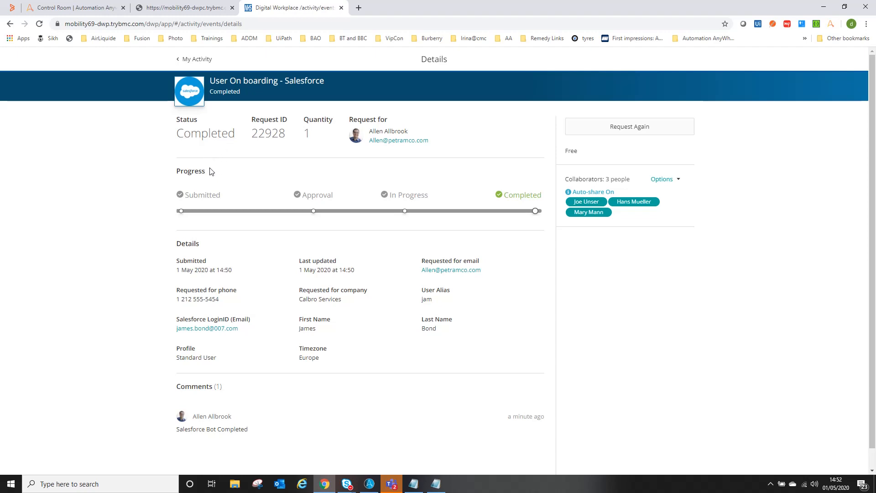
mouse_move(203, 158)
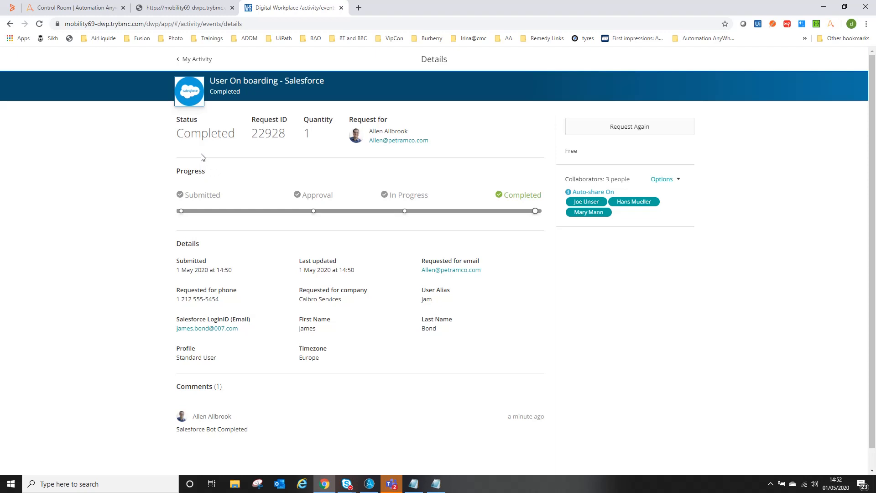
mouse_move(238, 227)
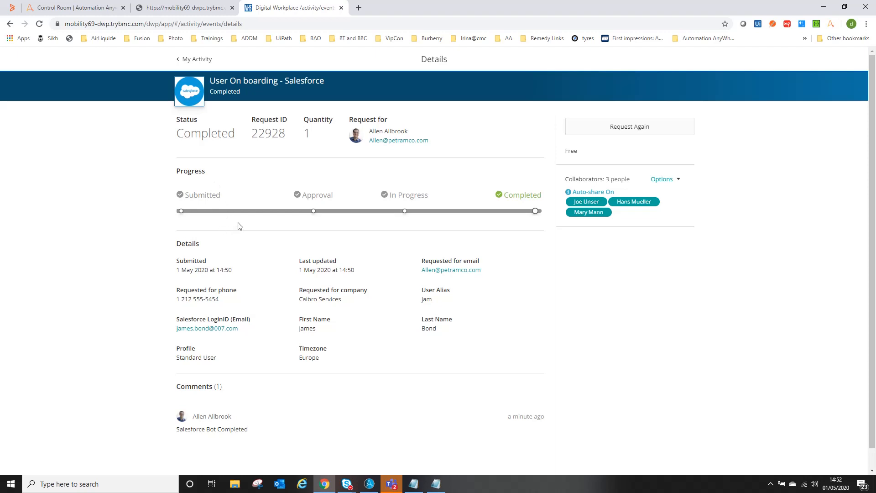
mouse_move(240, 215)
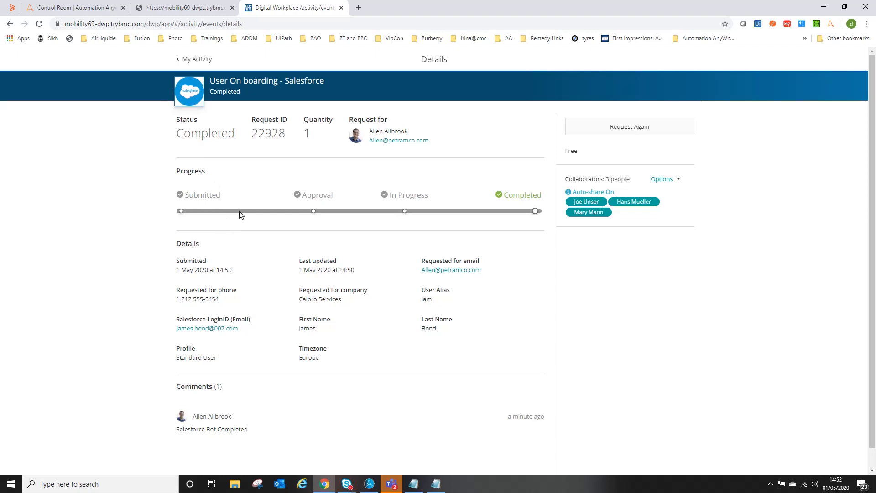